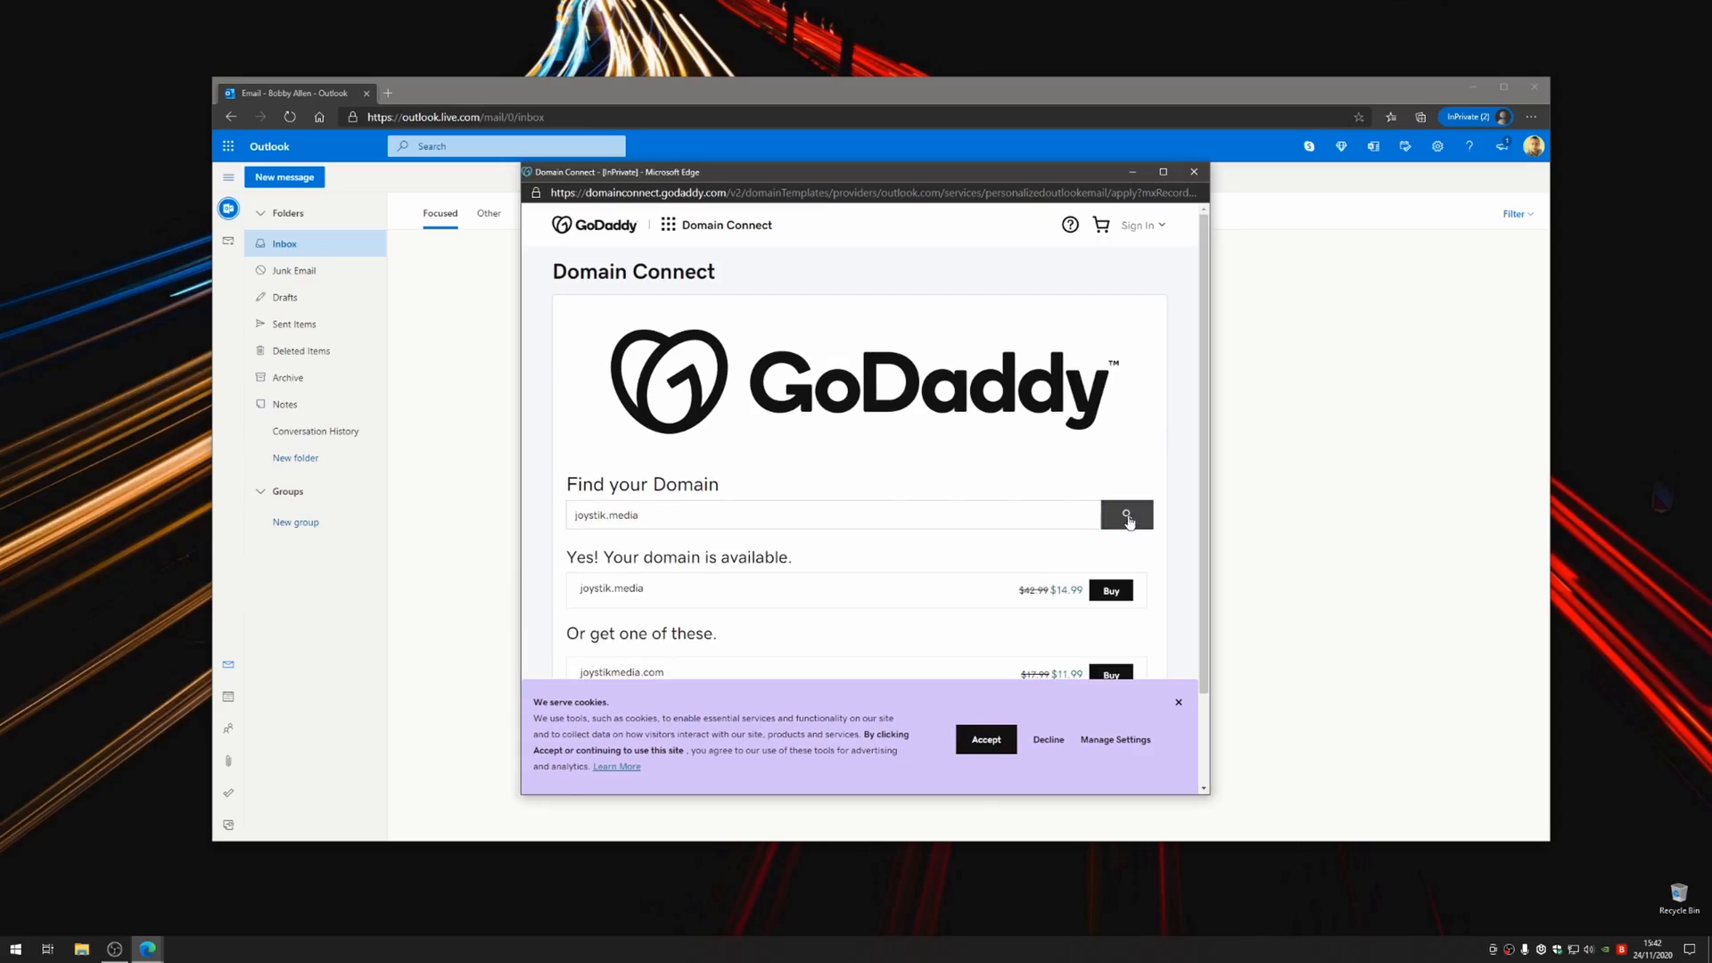
- Scroll the Domain Connect results to the available joystik.media domain at $14.99
scroll("down", 3)
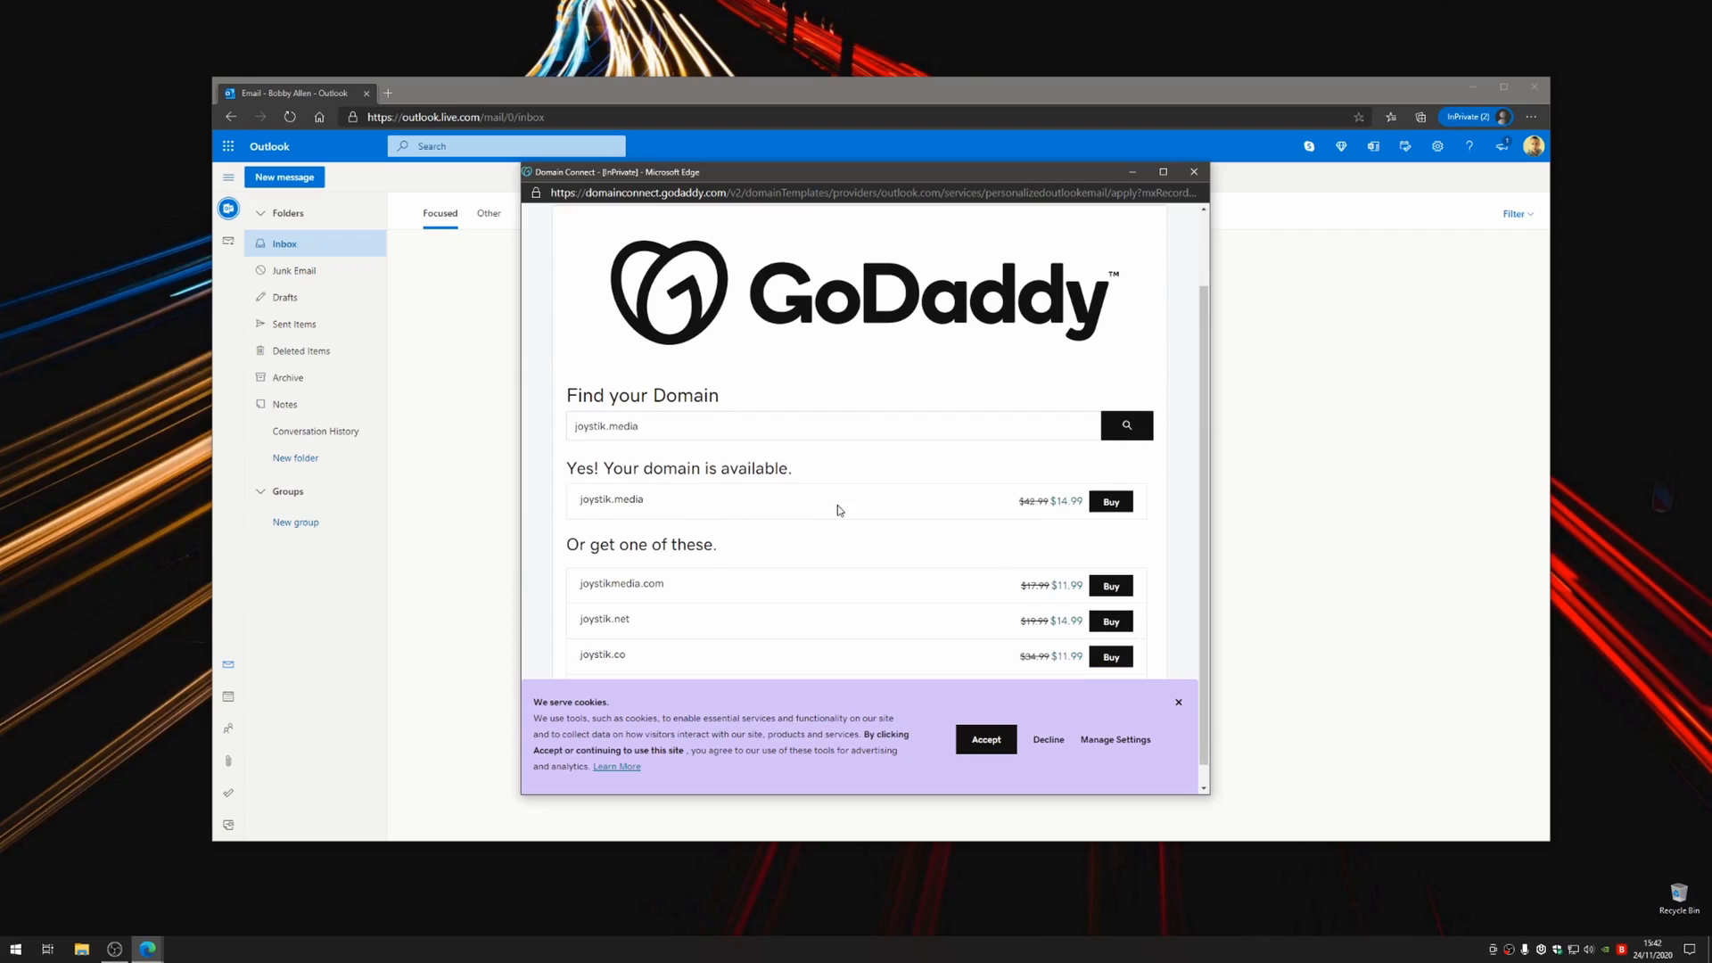
mouse_move(737, 513)
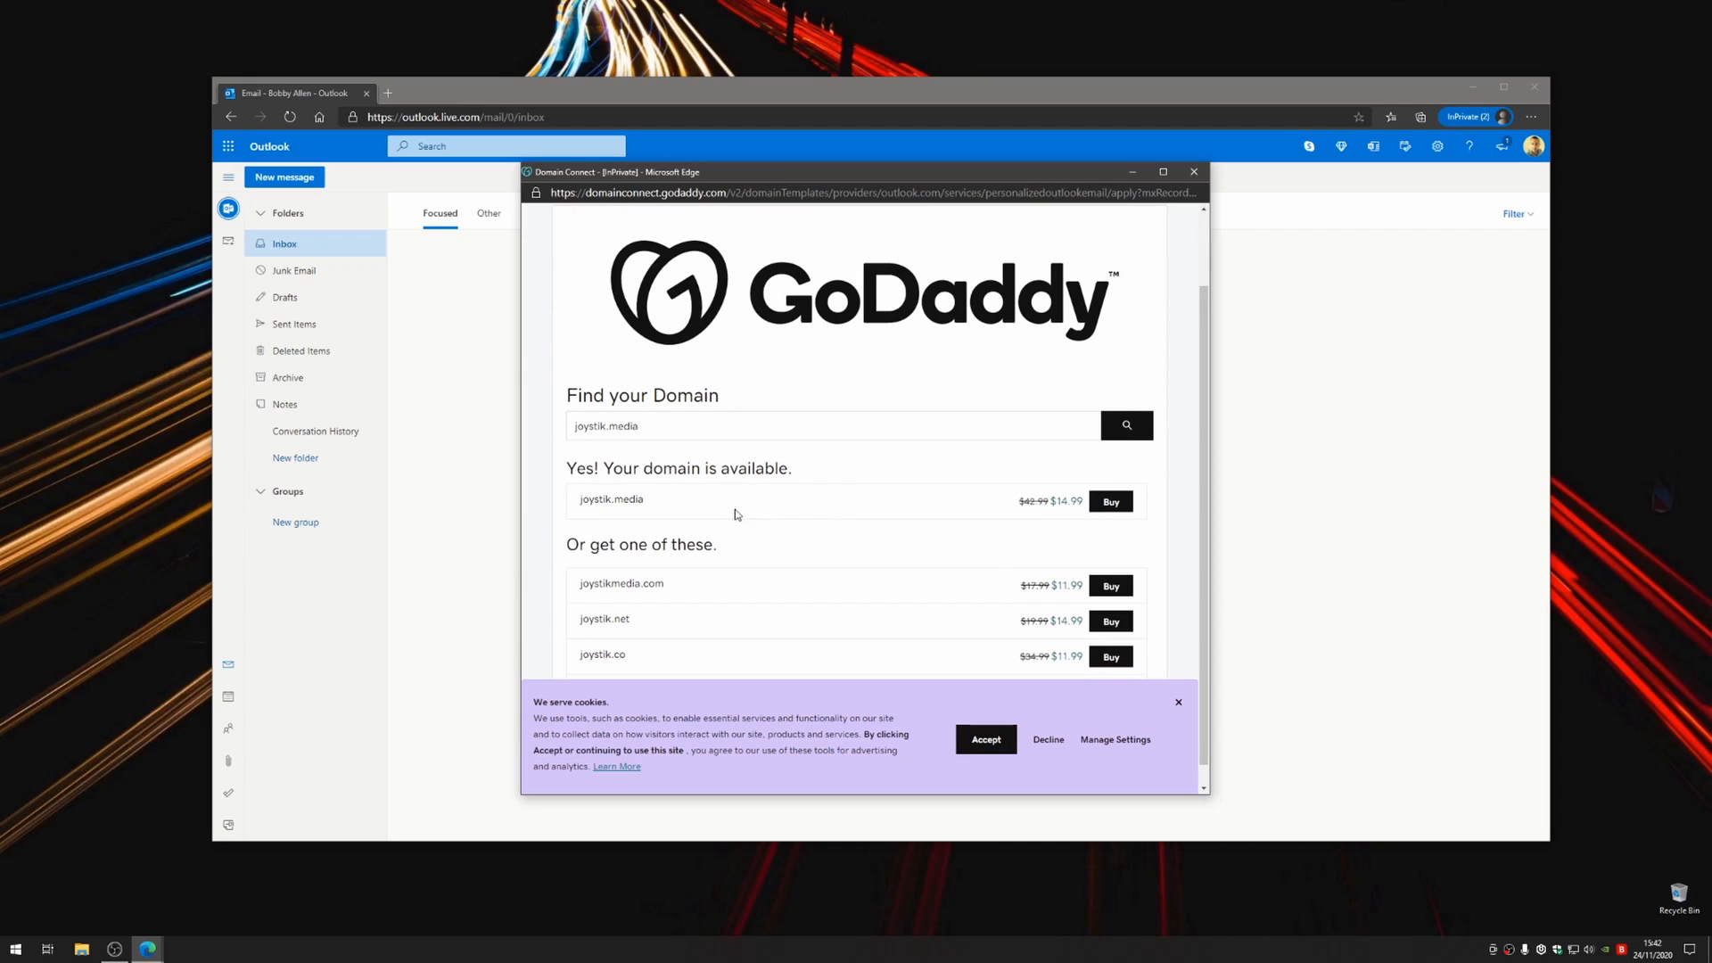
mouse_move(1076, 530)
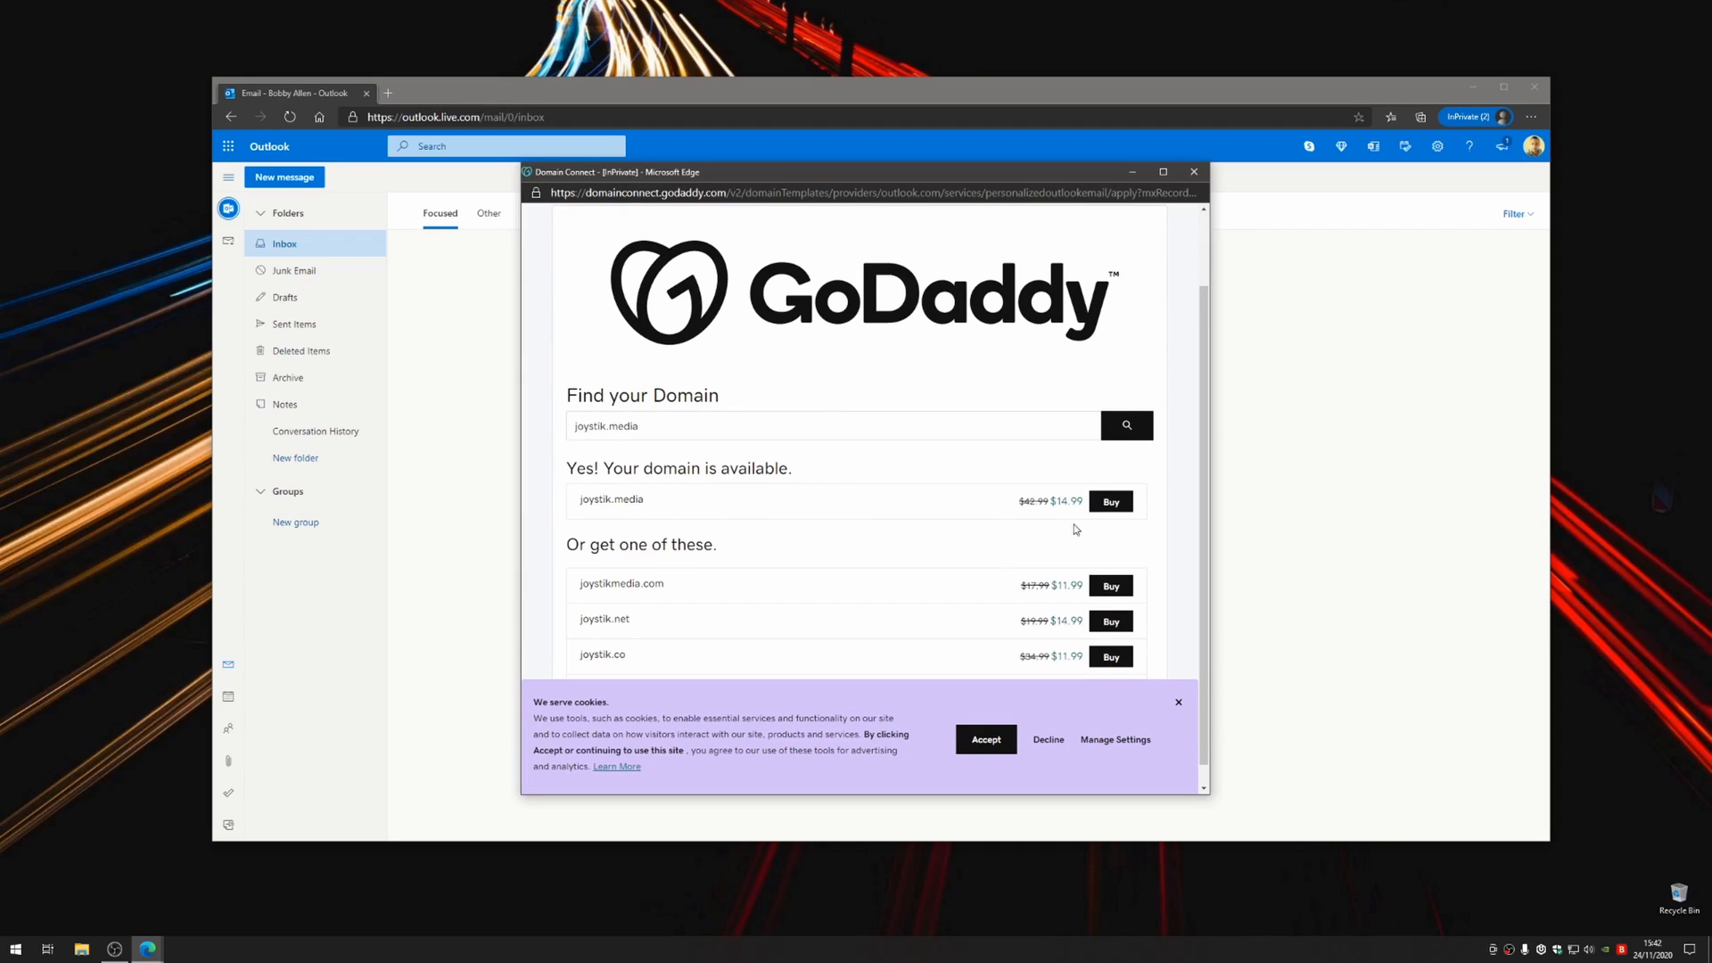
scroll("down", 3)
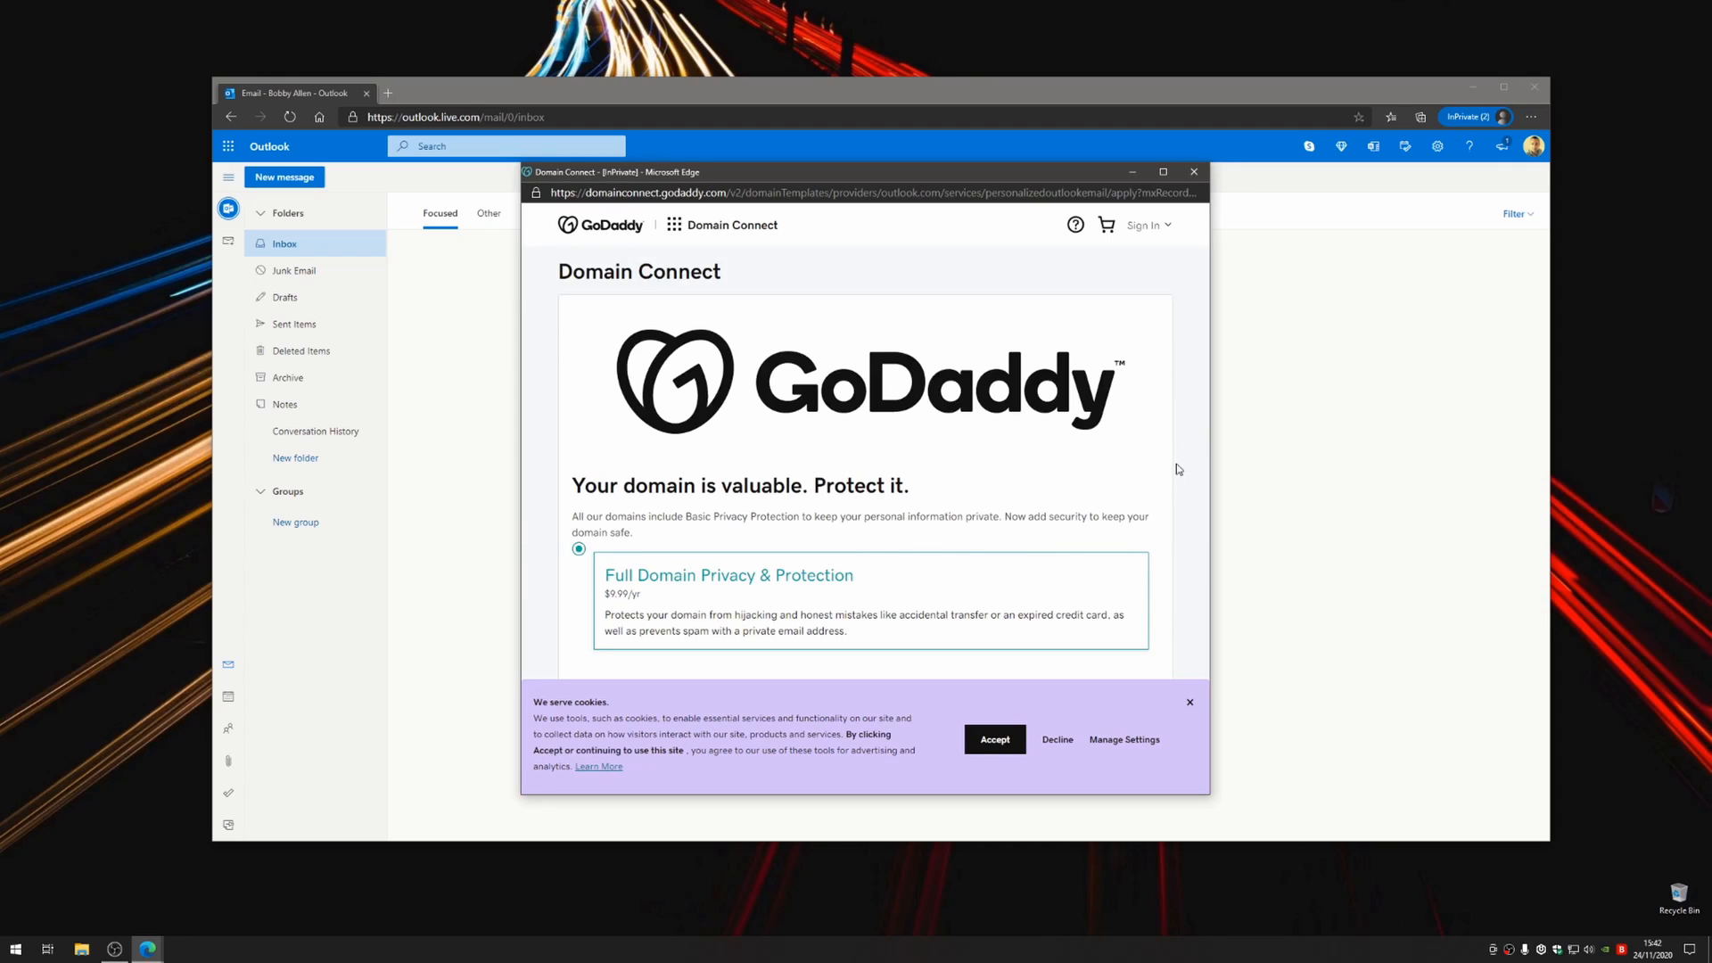
- Dismiss the cookie notice and decline the domain privacy protection with No Thanks
left_click(993, 738)
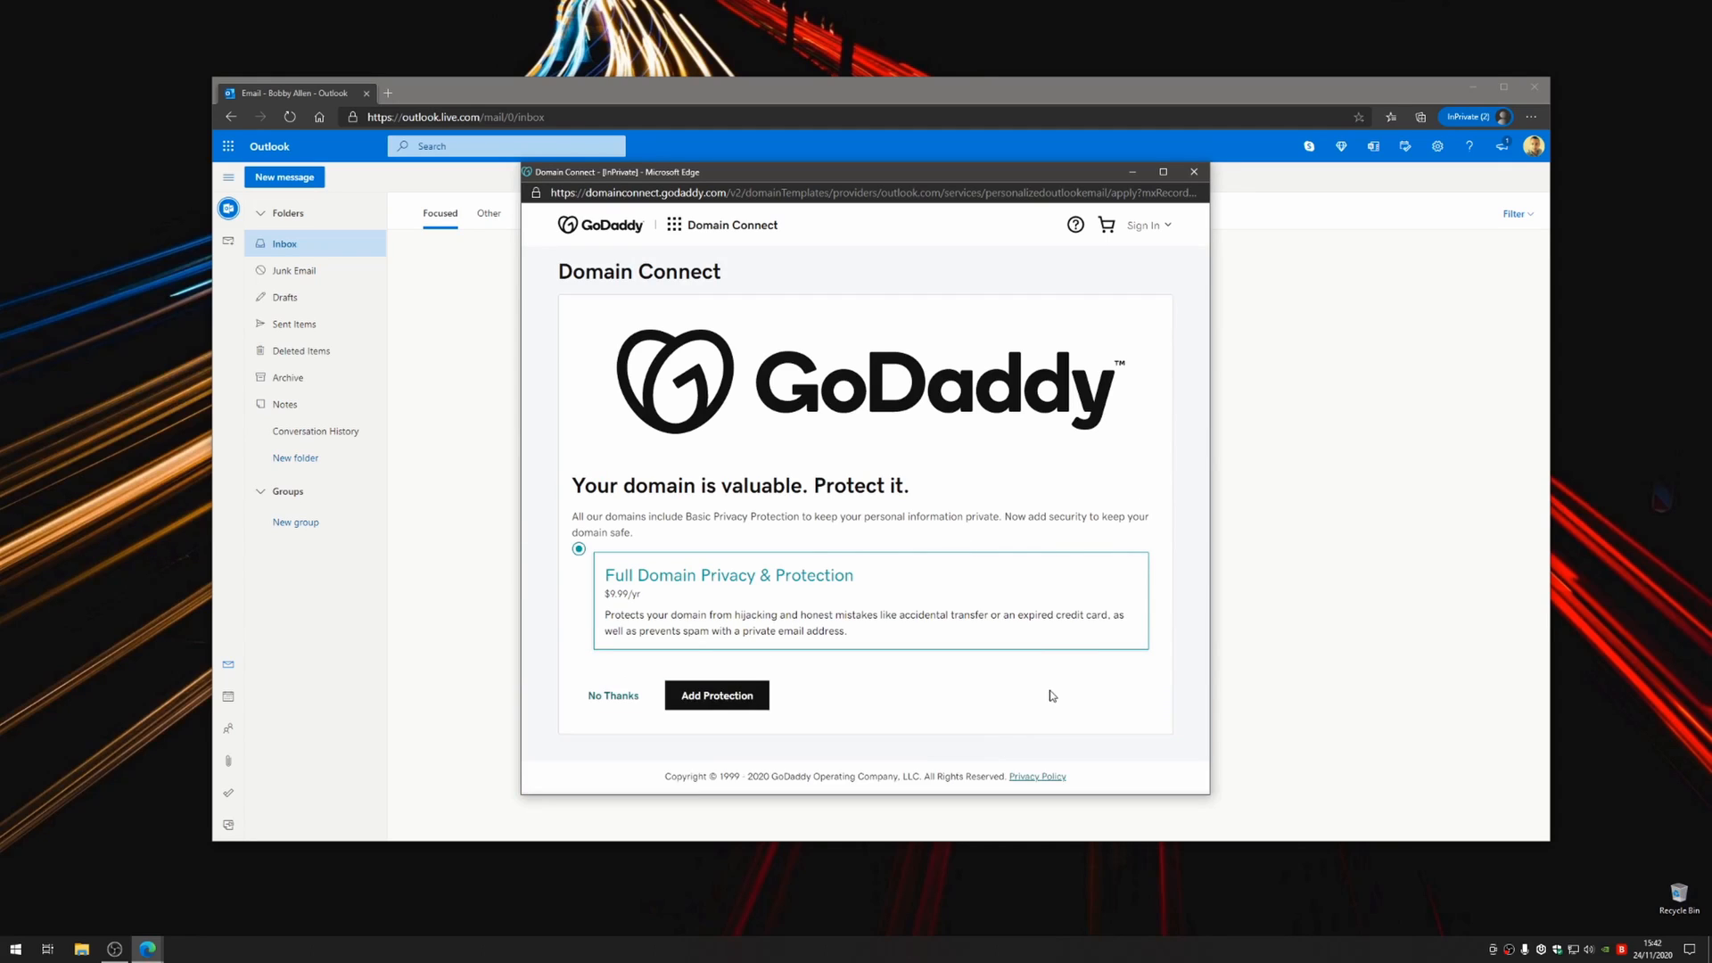
mouse_move(764, 513)
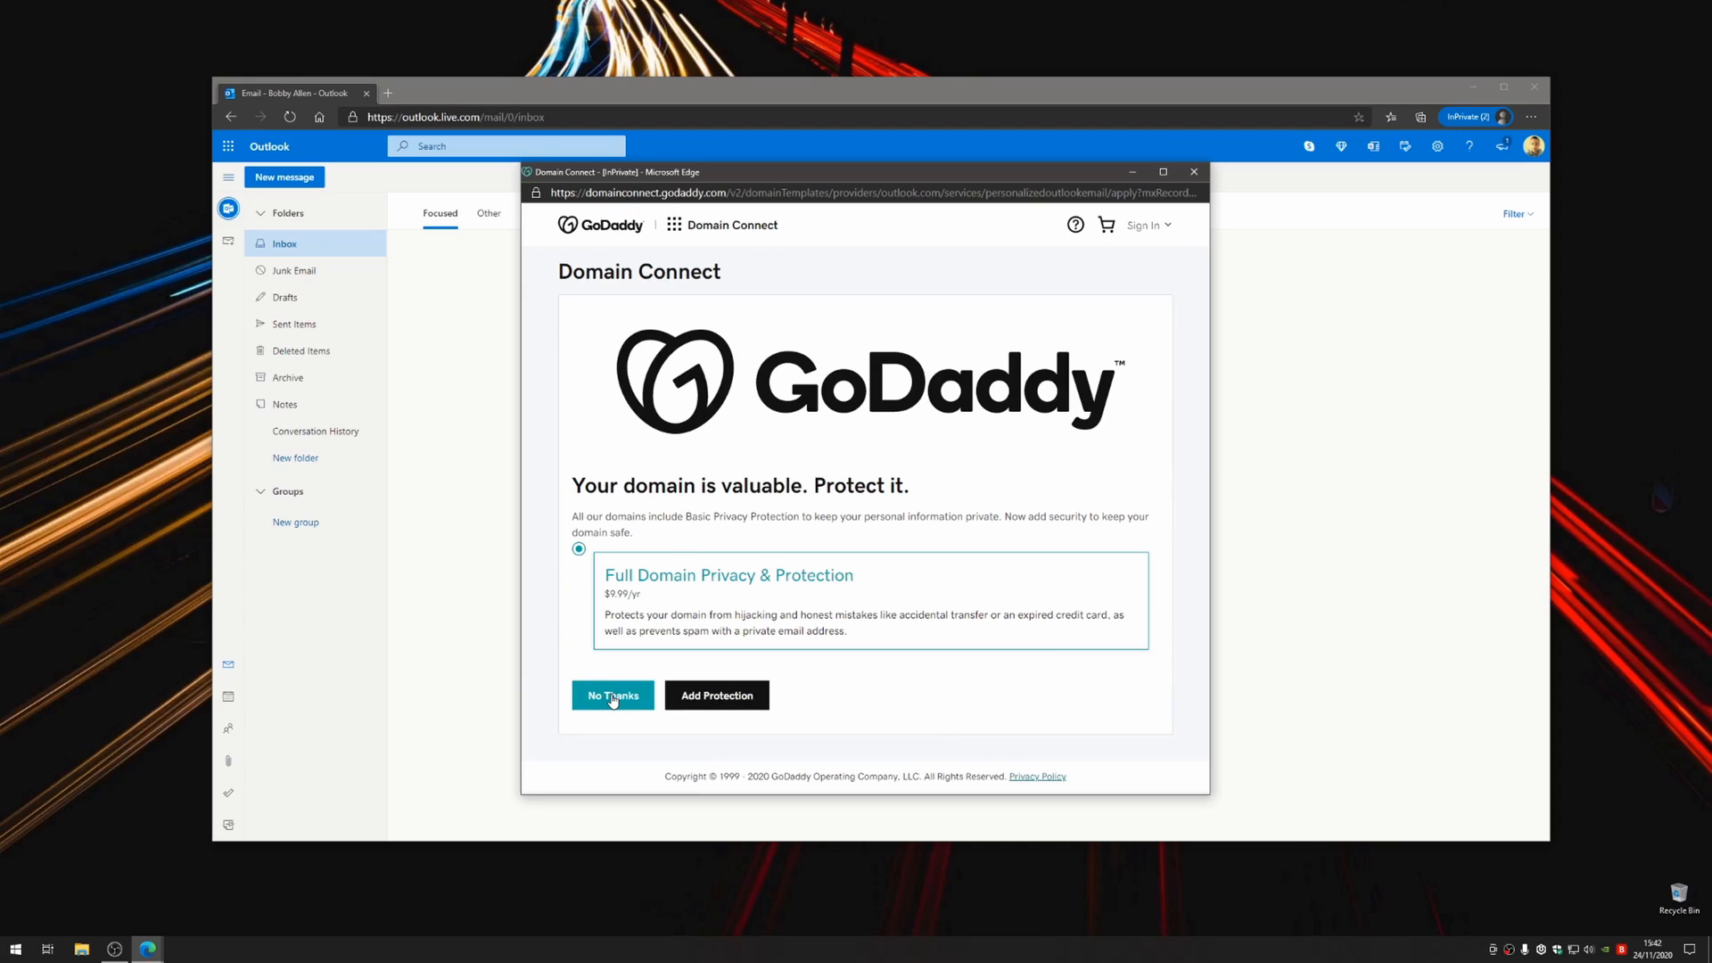
left_click(611, 696)
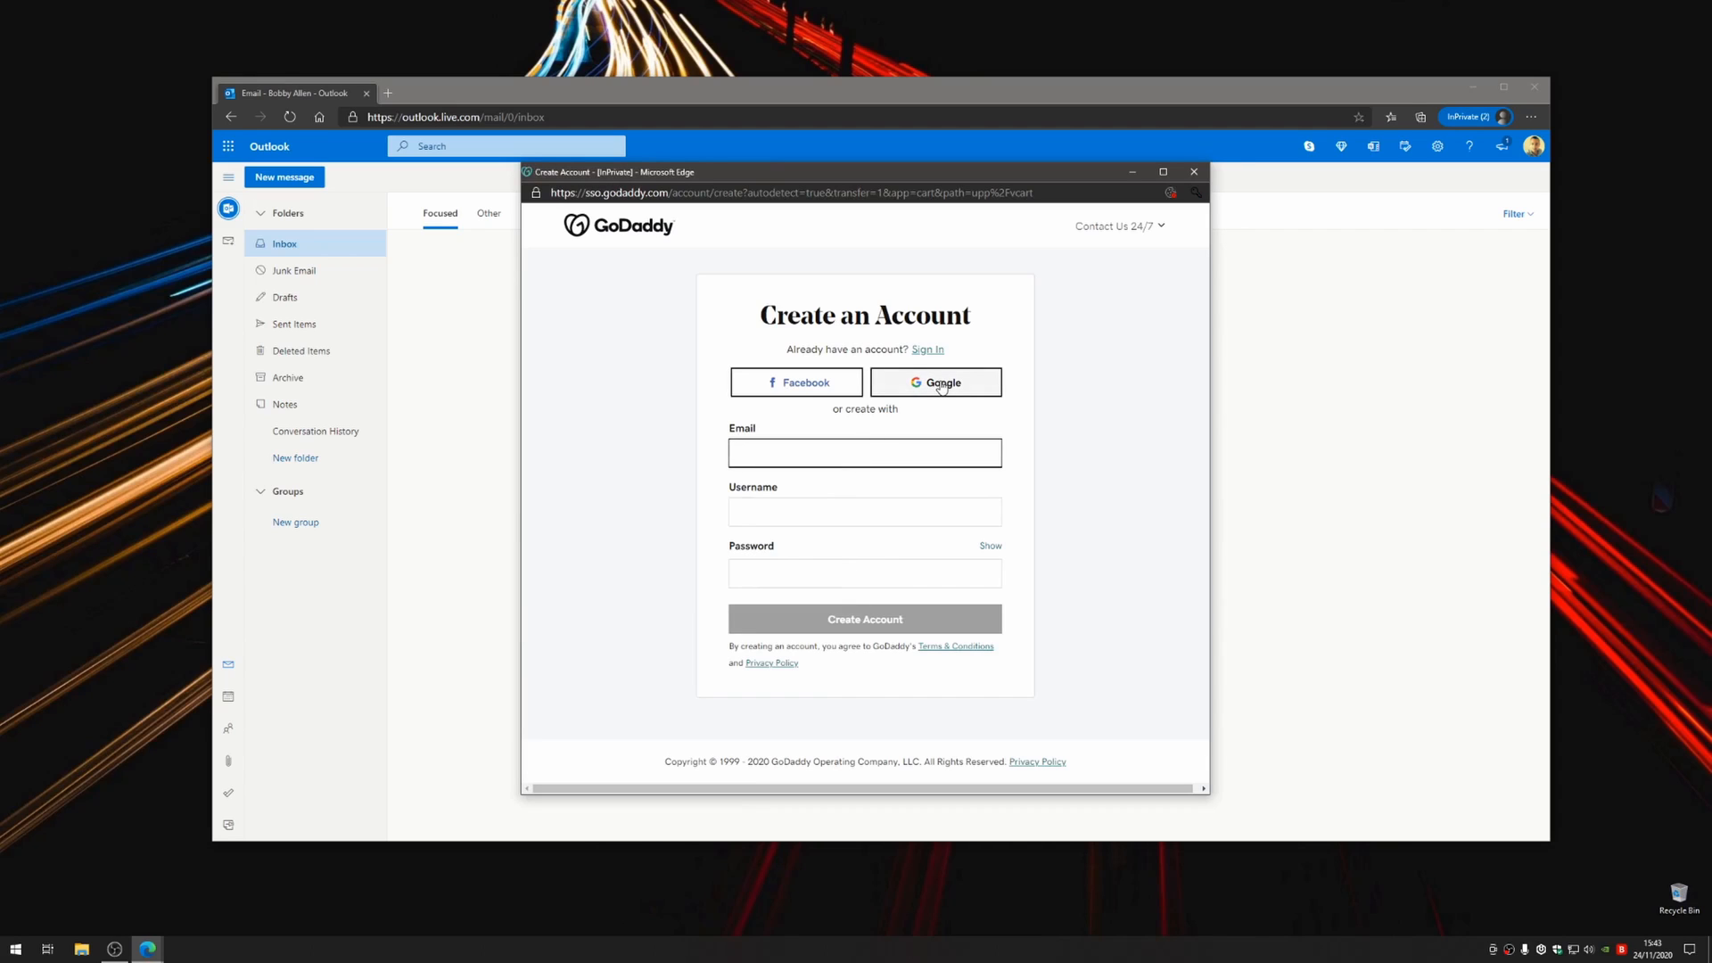
left_click(936, 381)
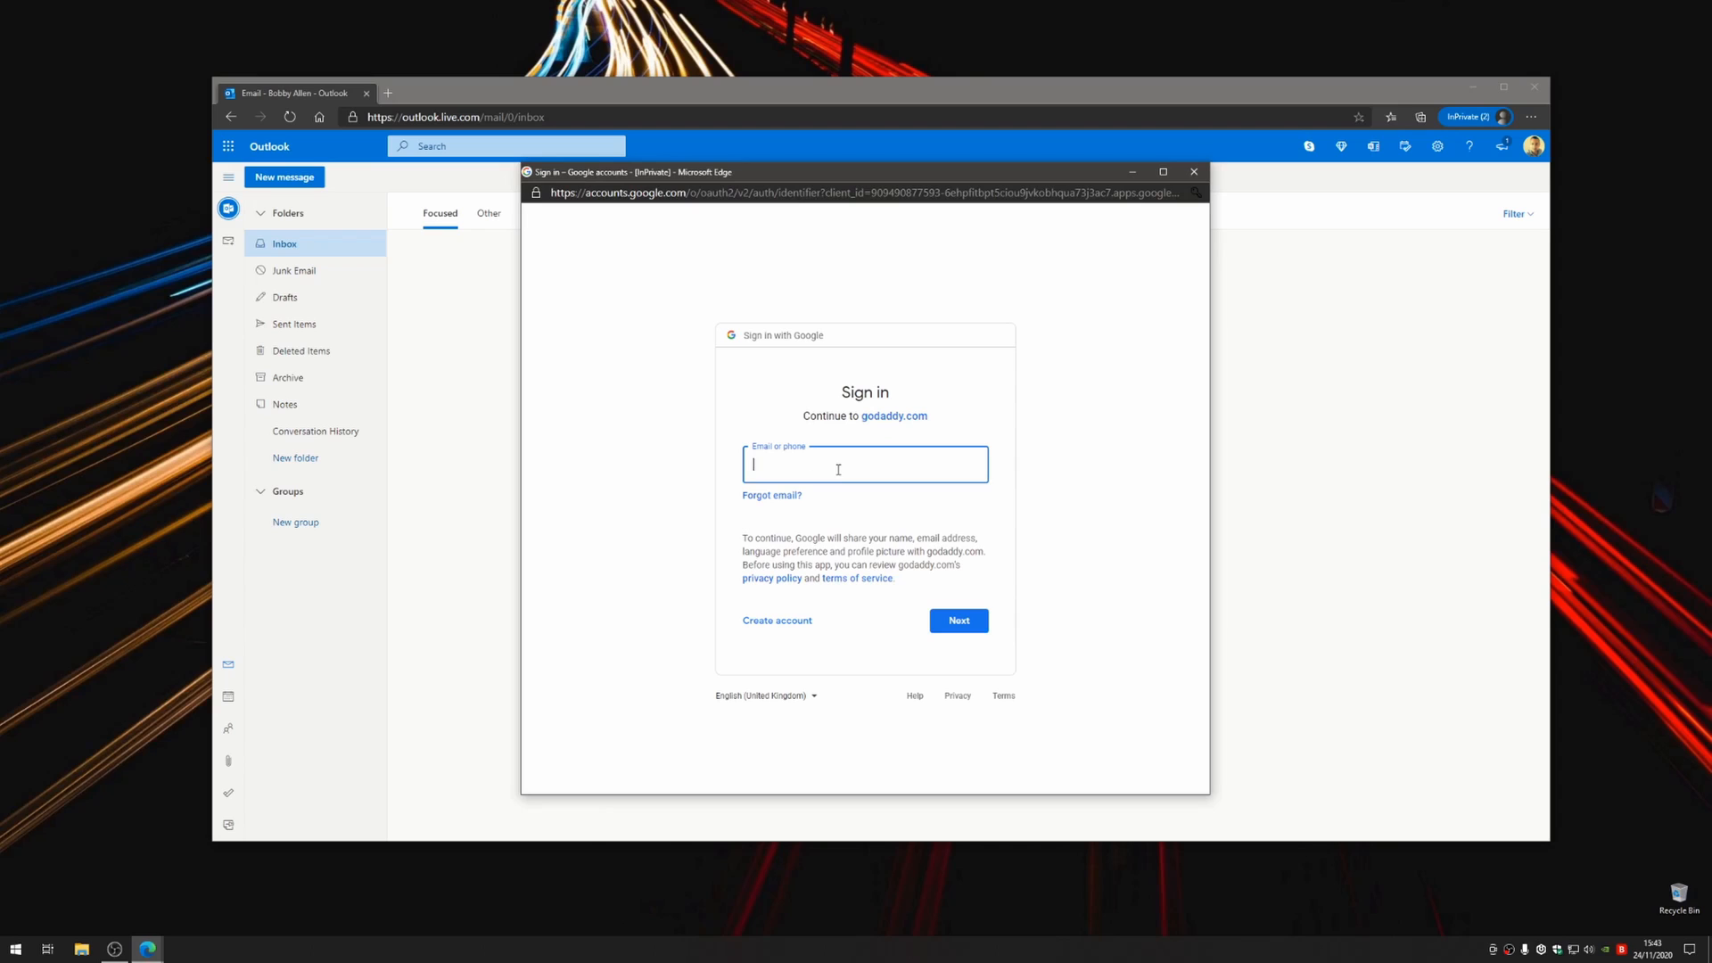
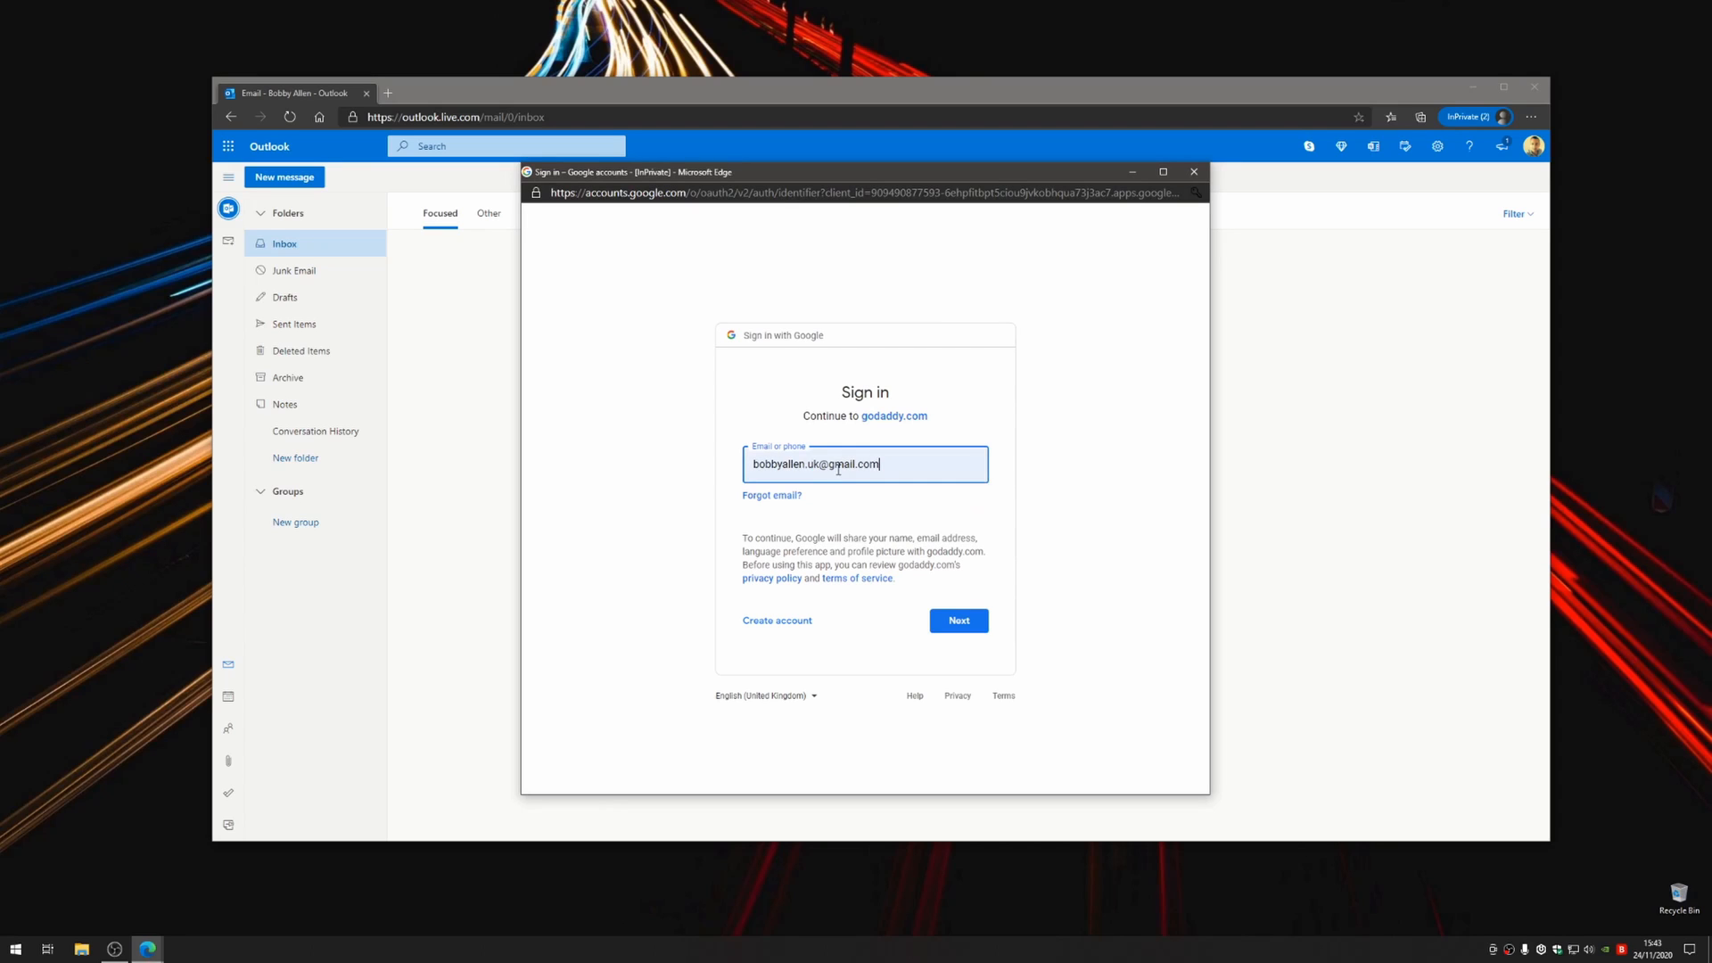
left_click(958, 620)
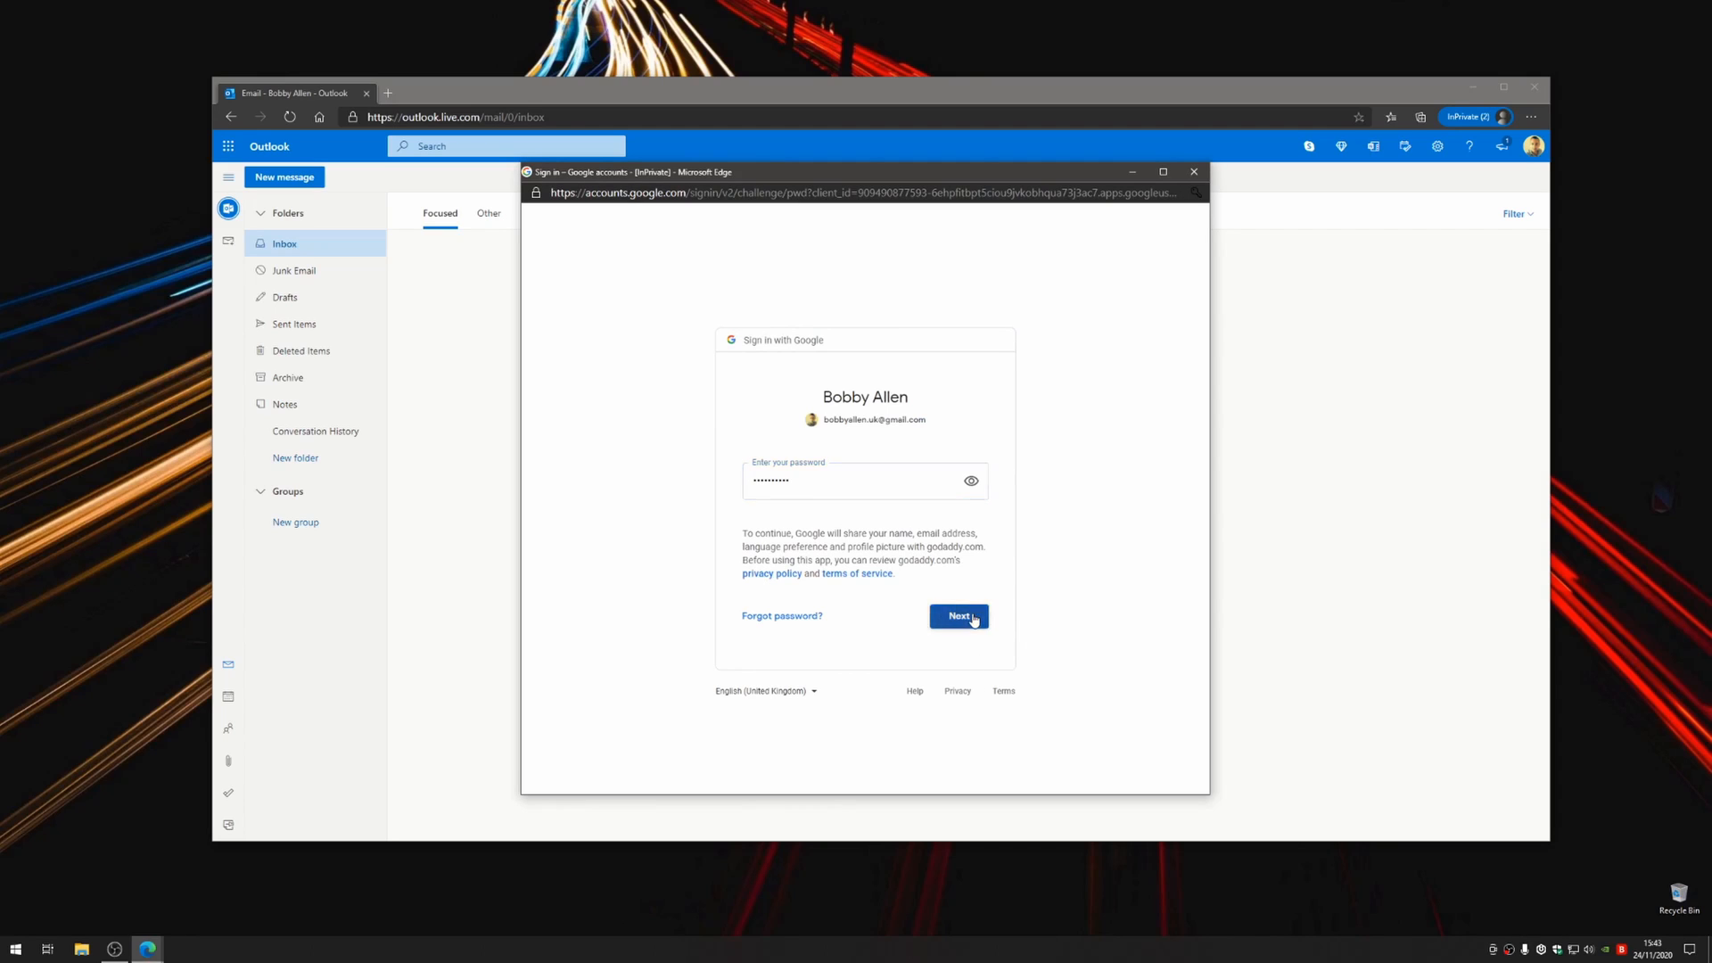
left_click(957, 617)
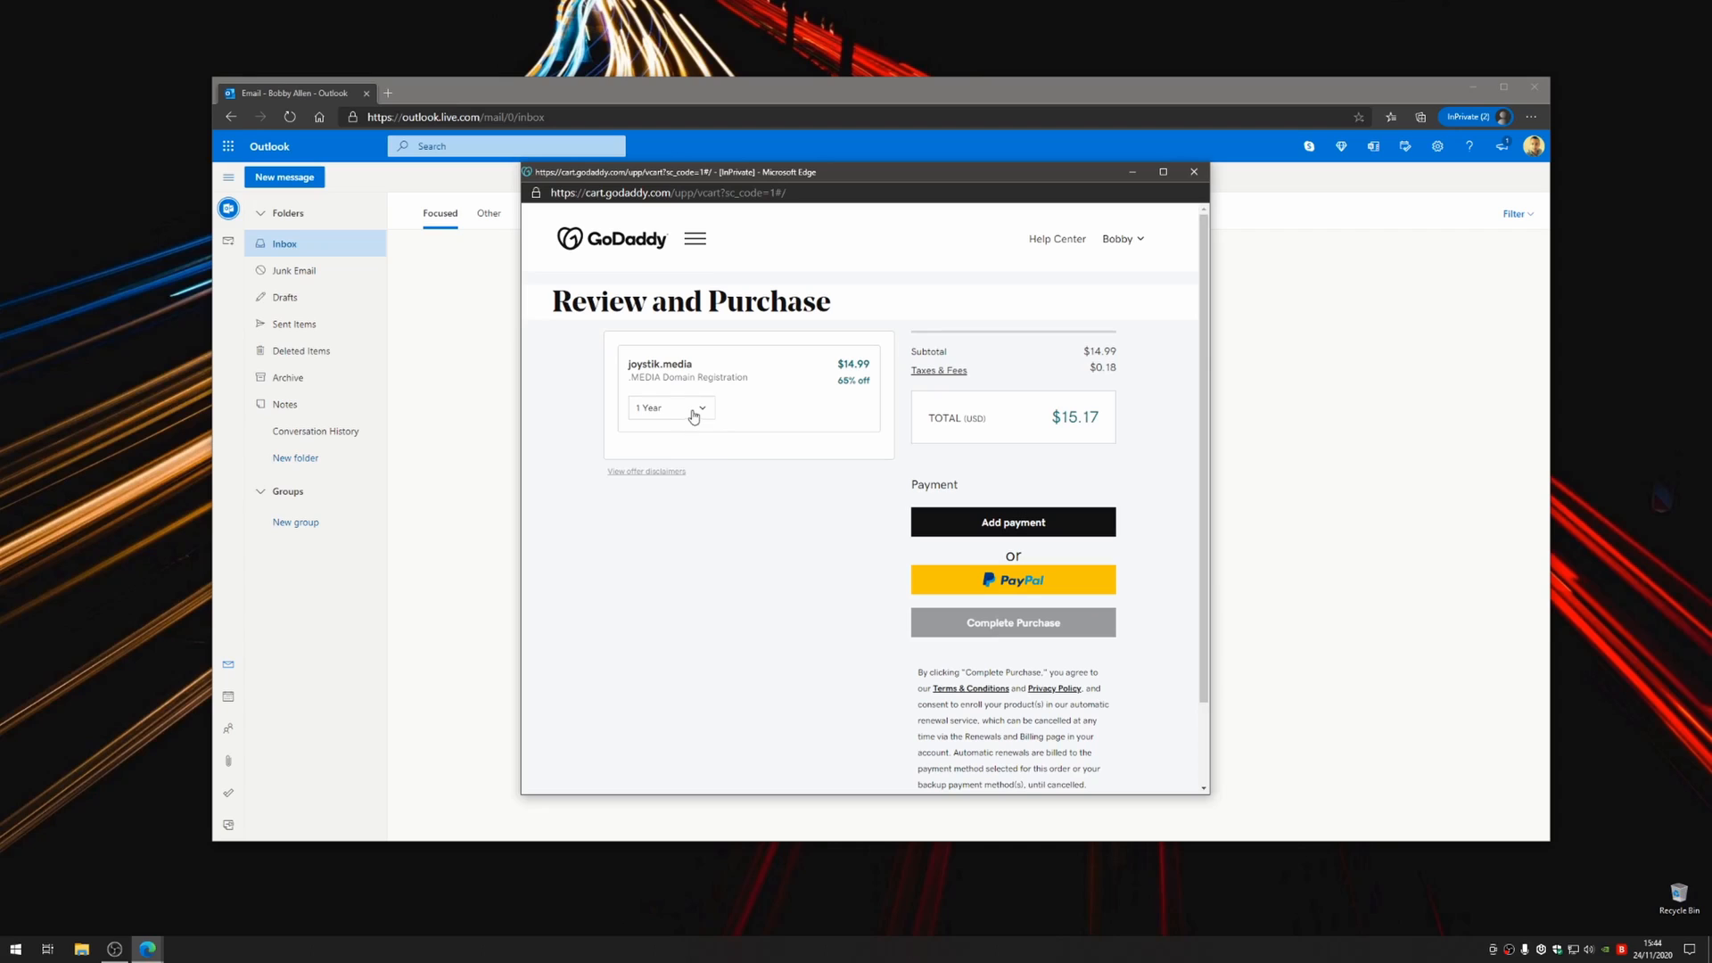
- Compare registration terms, keep 1 Year, pay with PayPal and complete the purchase
left_click(671, 407)
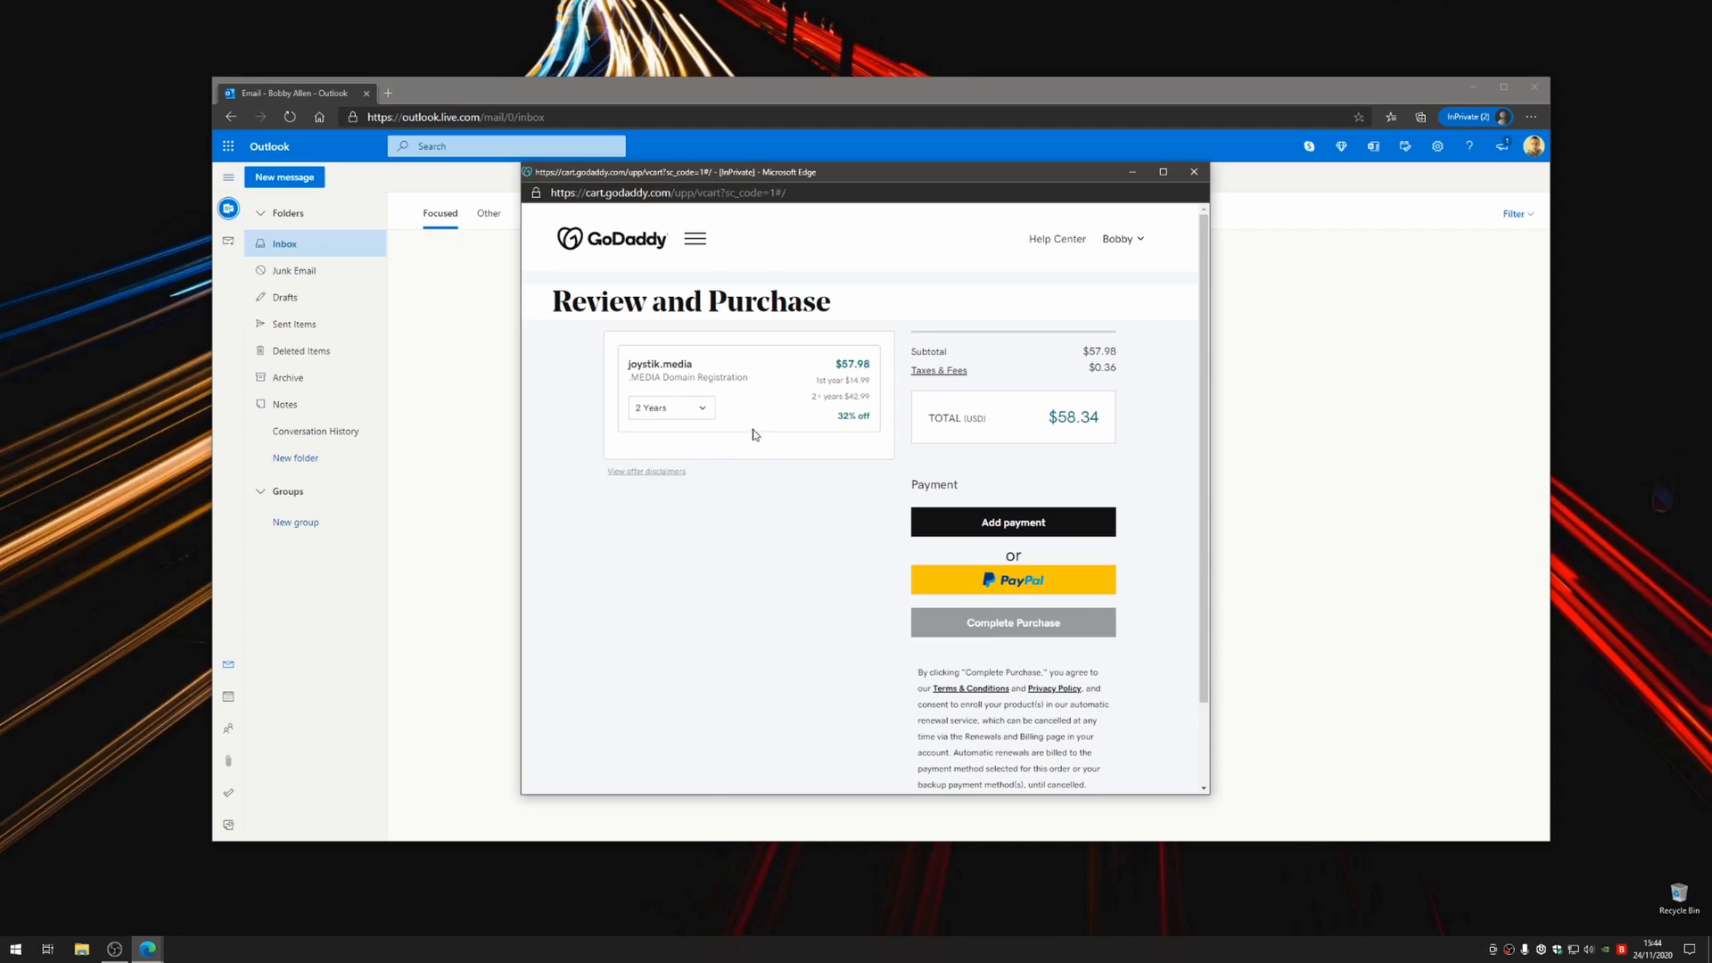
mouse_move(692, 389)
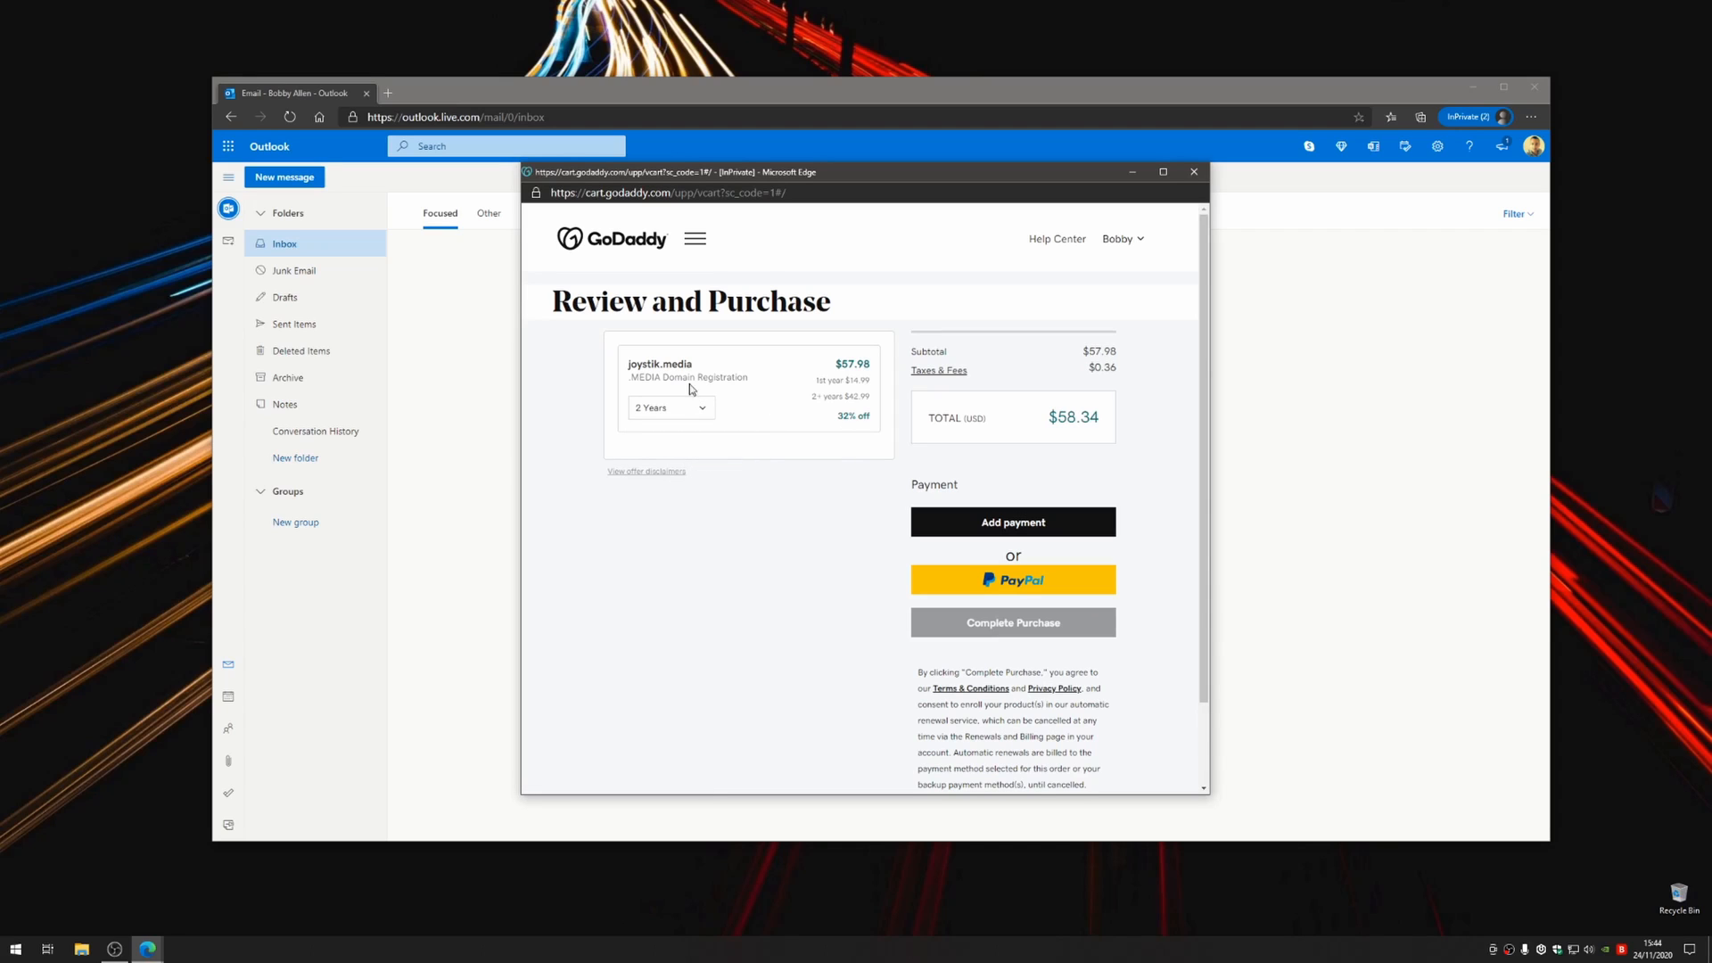
mouse_move(761, 412)
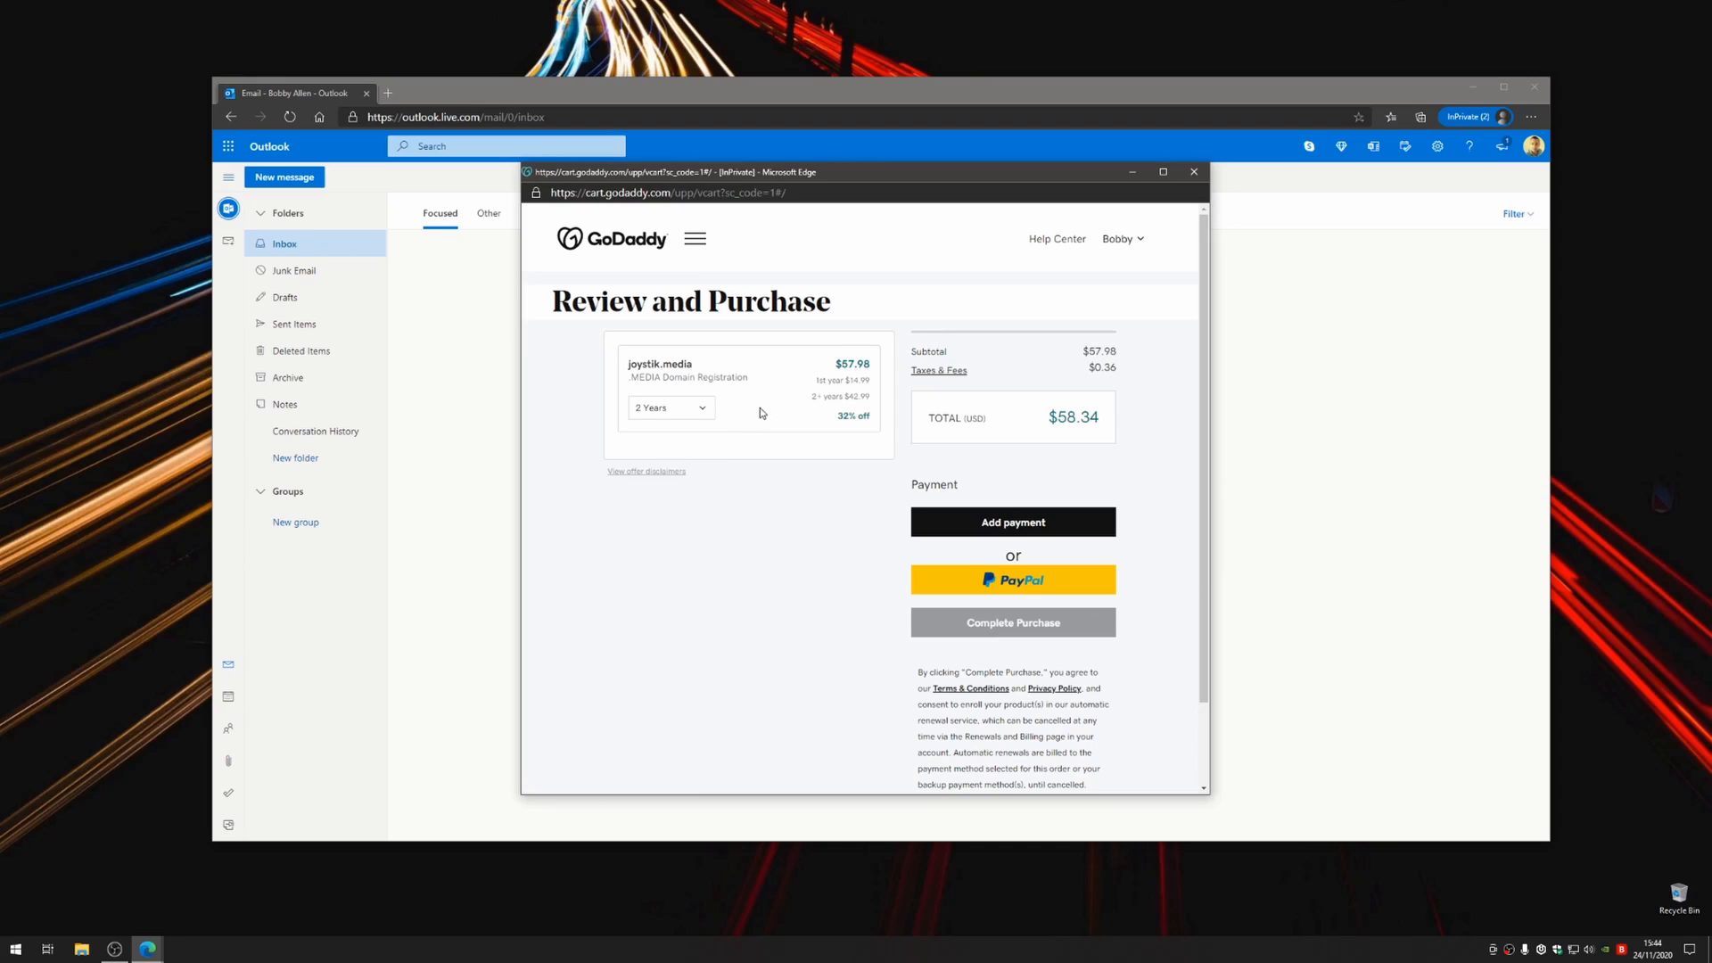
mouse_move(760, 405)
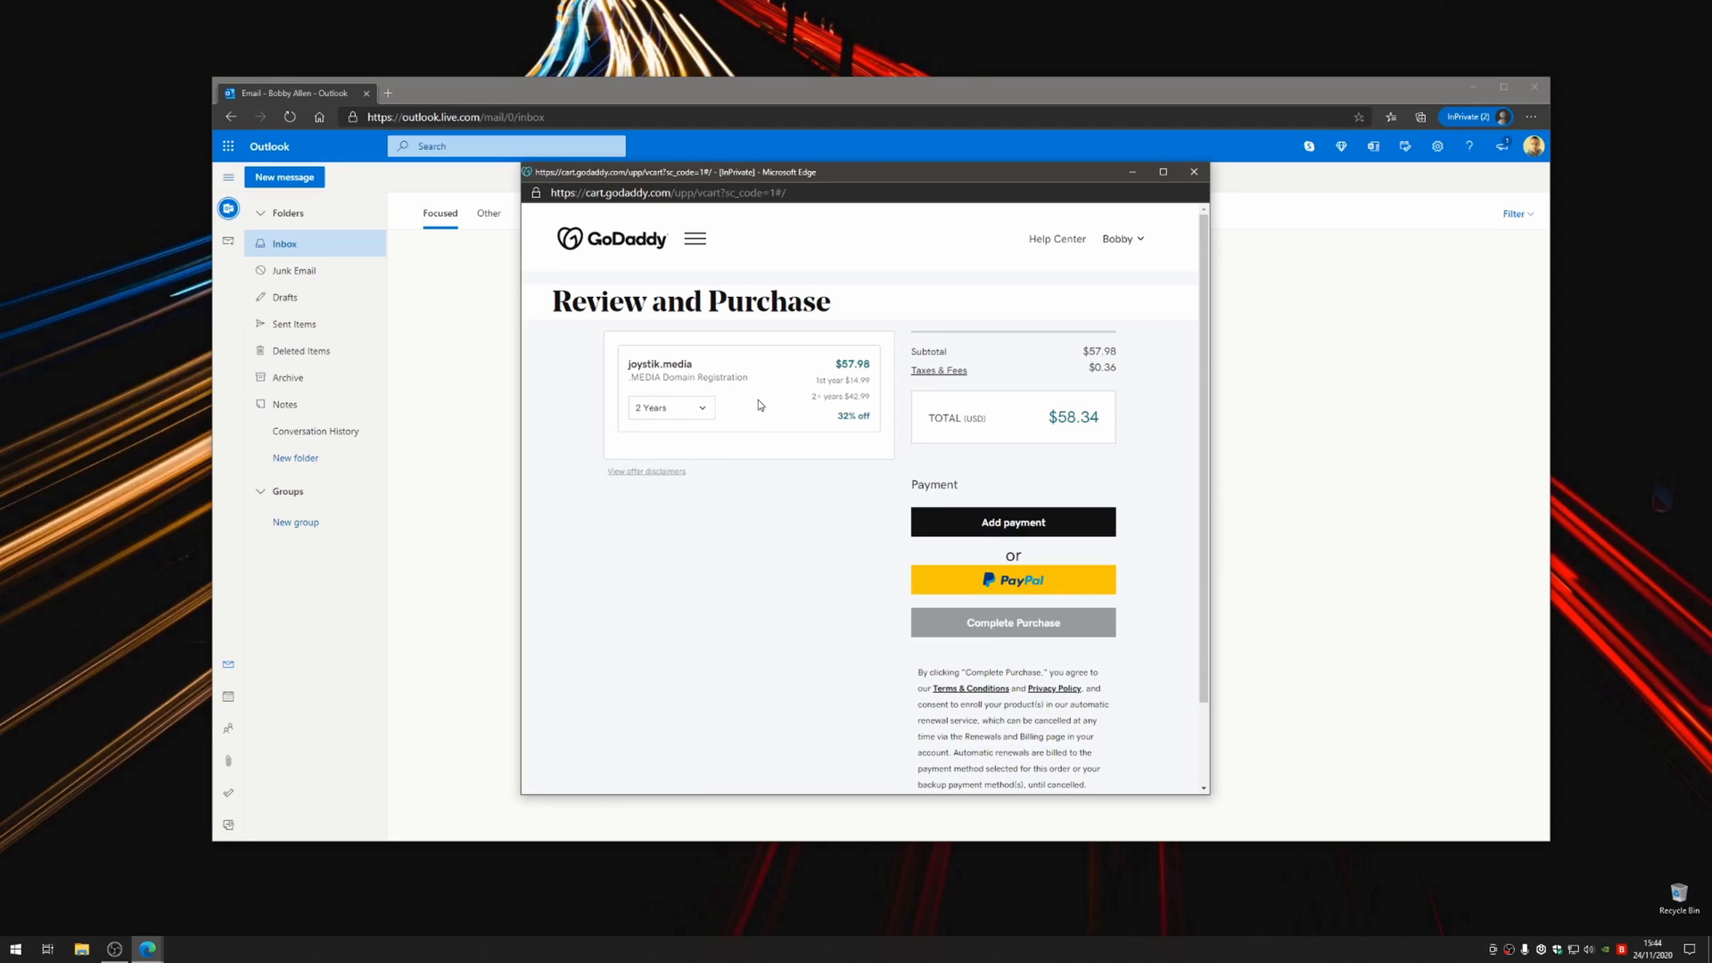
mouse_move(760, 426)
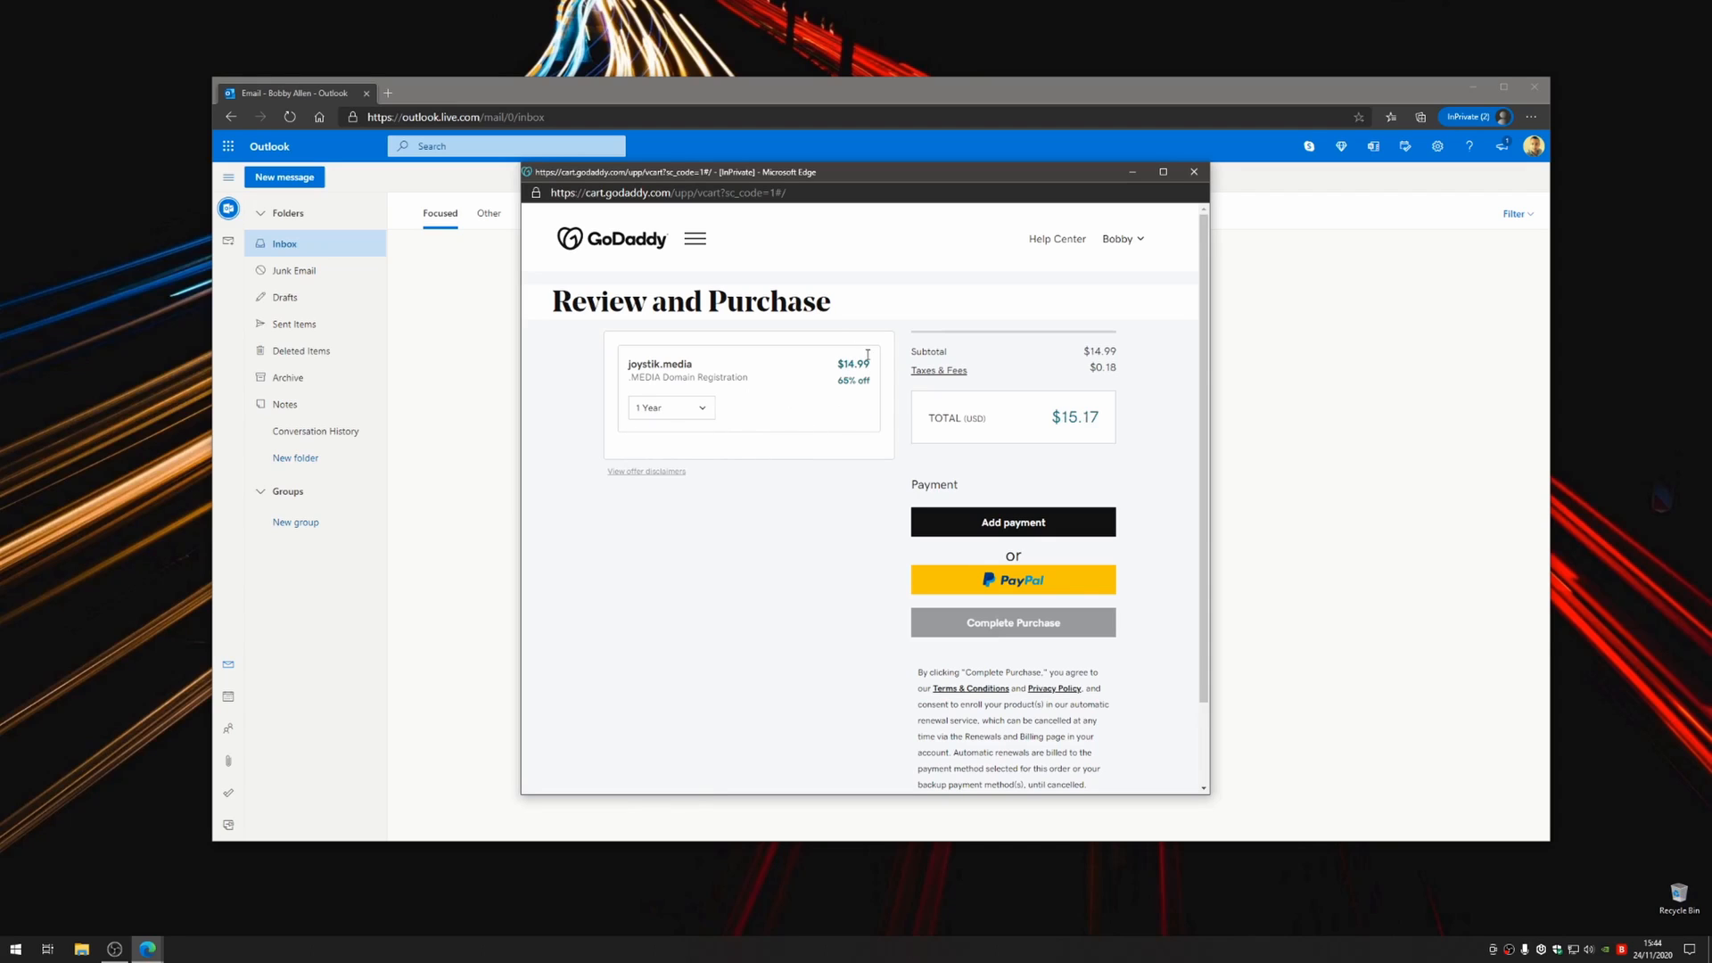
mouse_move(1189, 445)
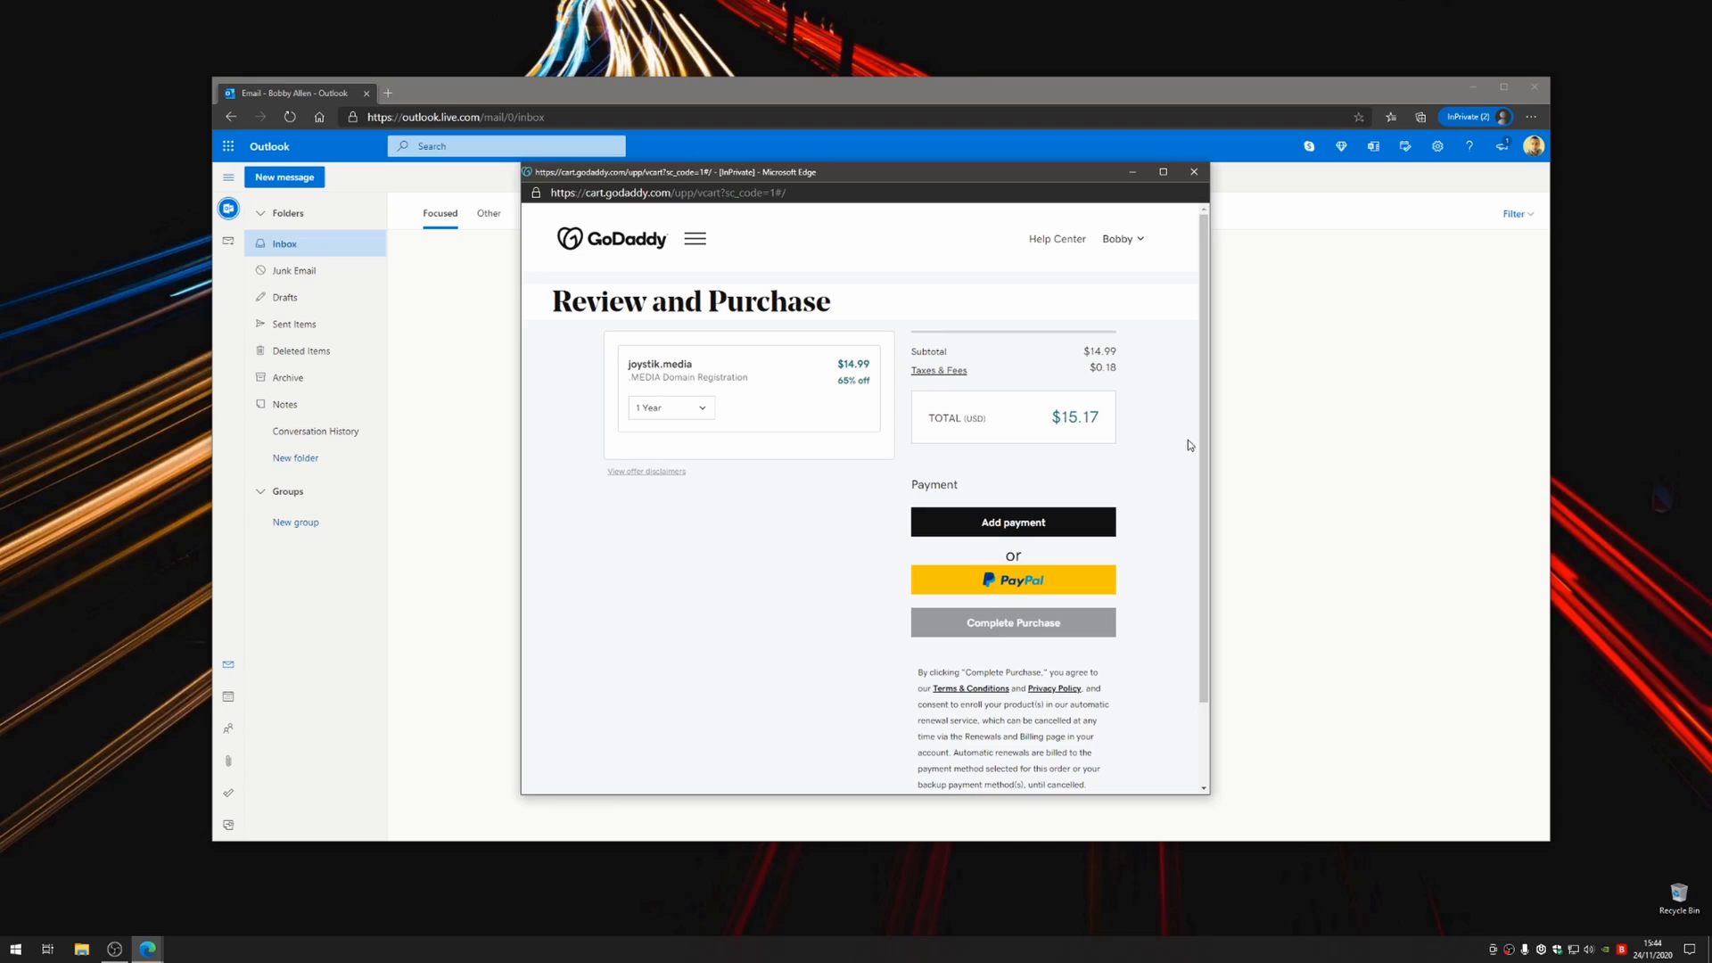
left_click(1012, 579)
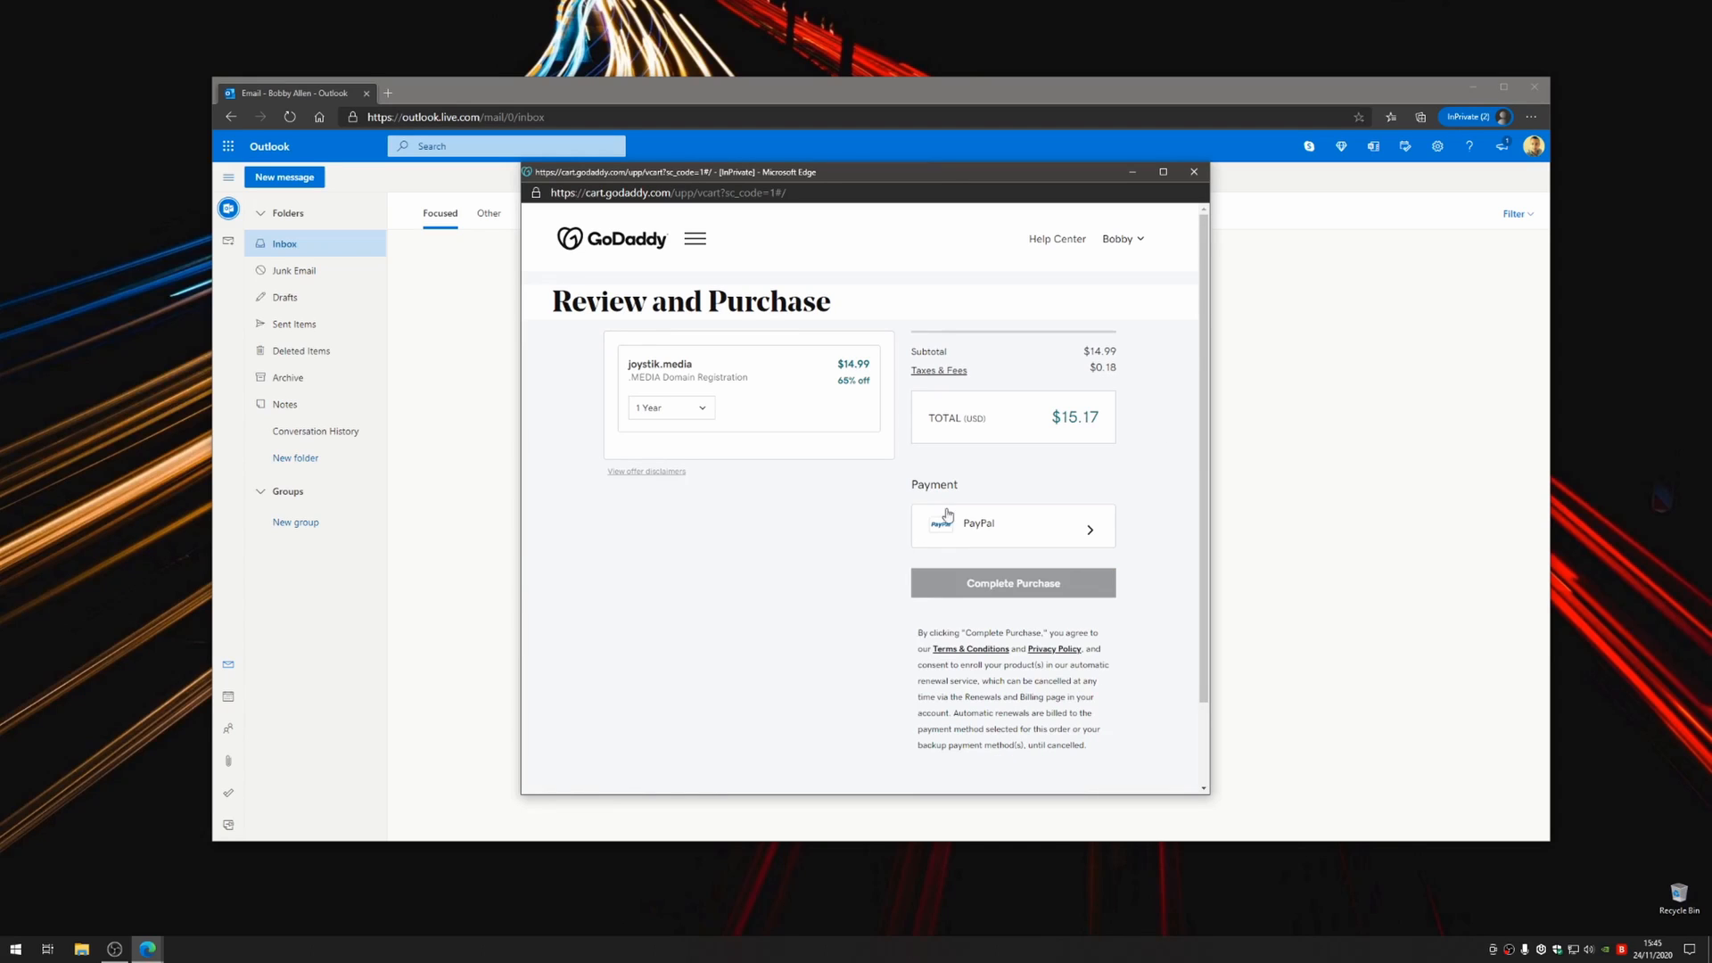
left_click(1009, 581)
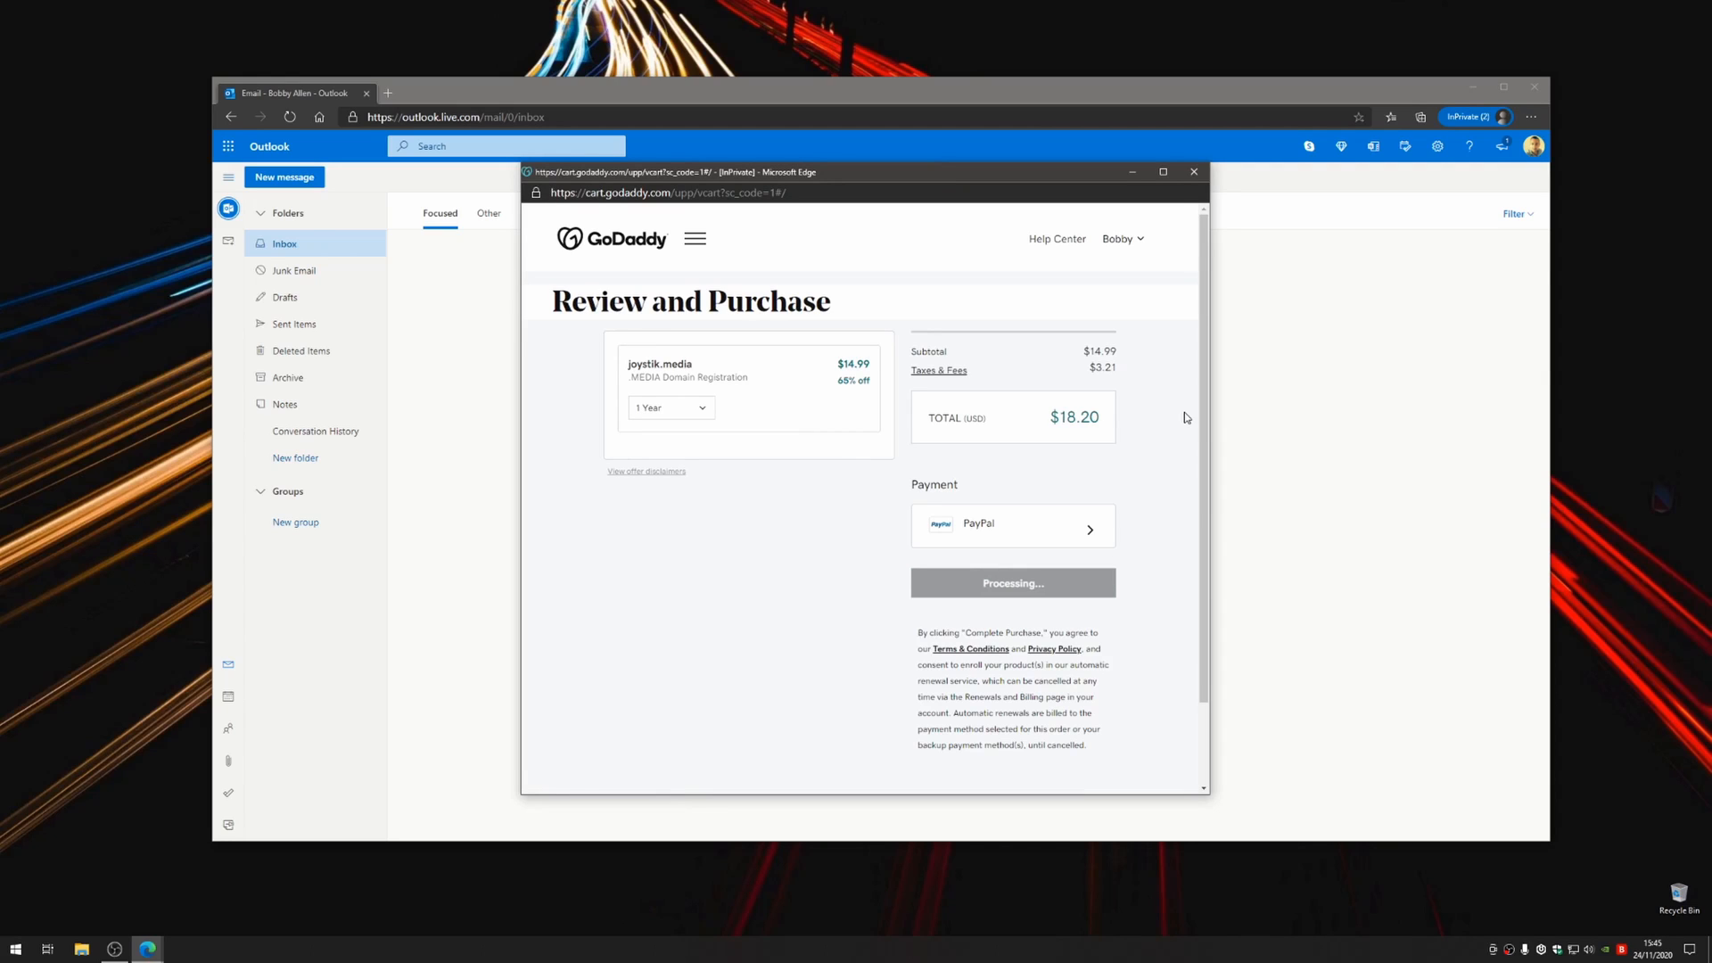
left_click(1011, 582)
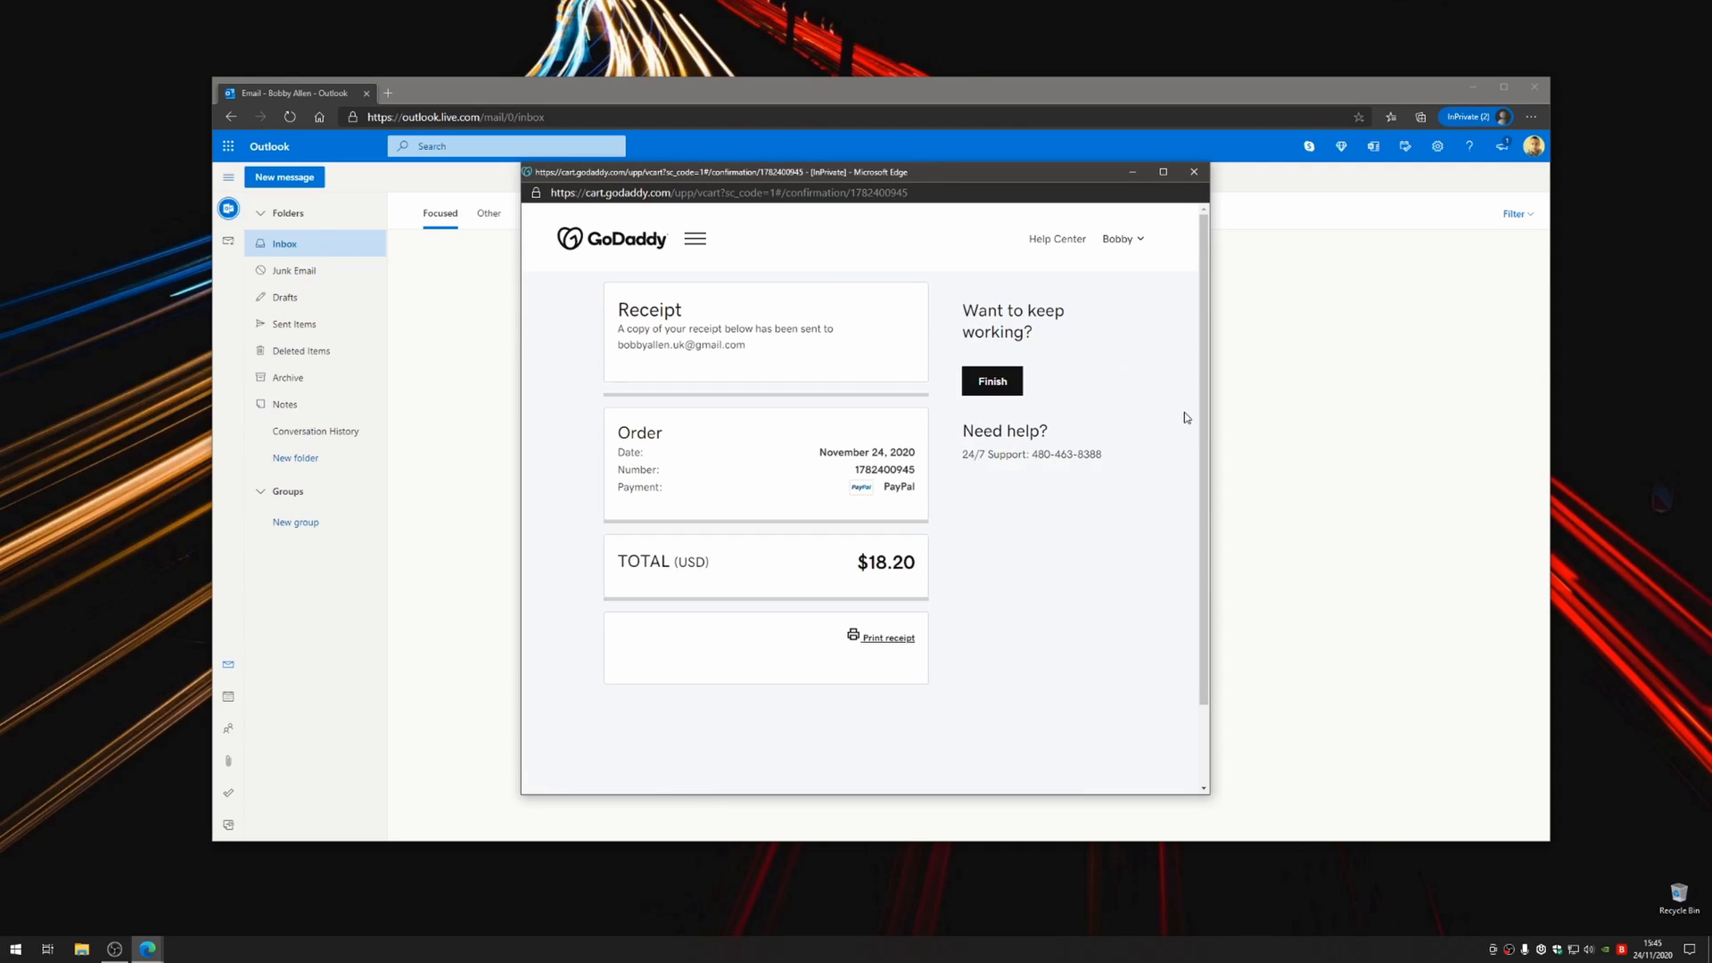
mouse_move(1105, 483)
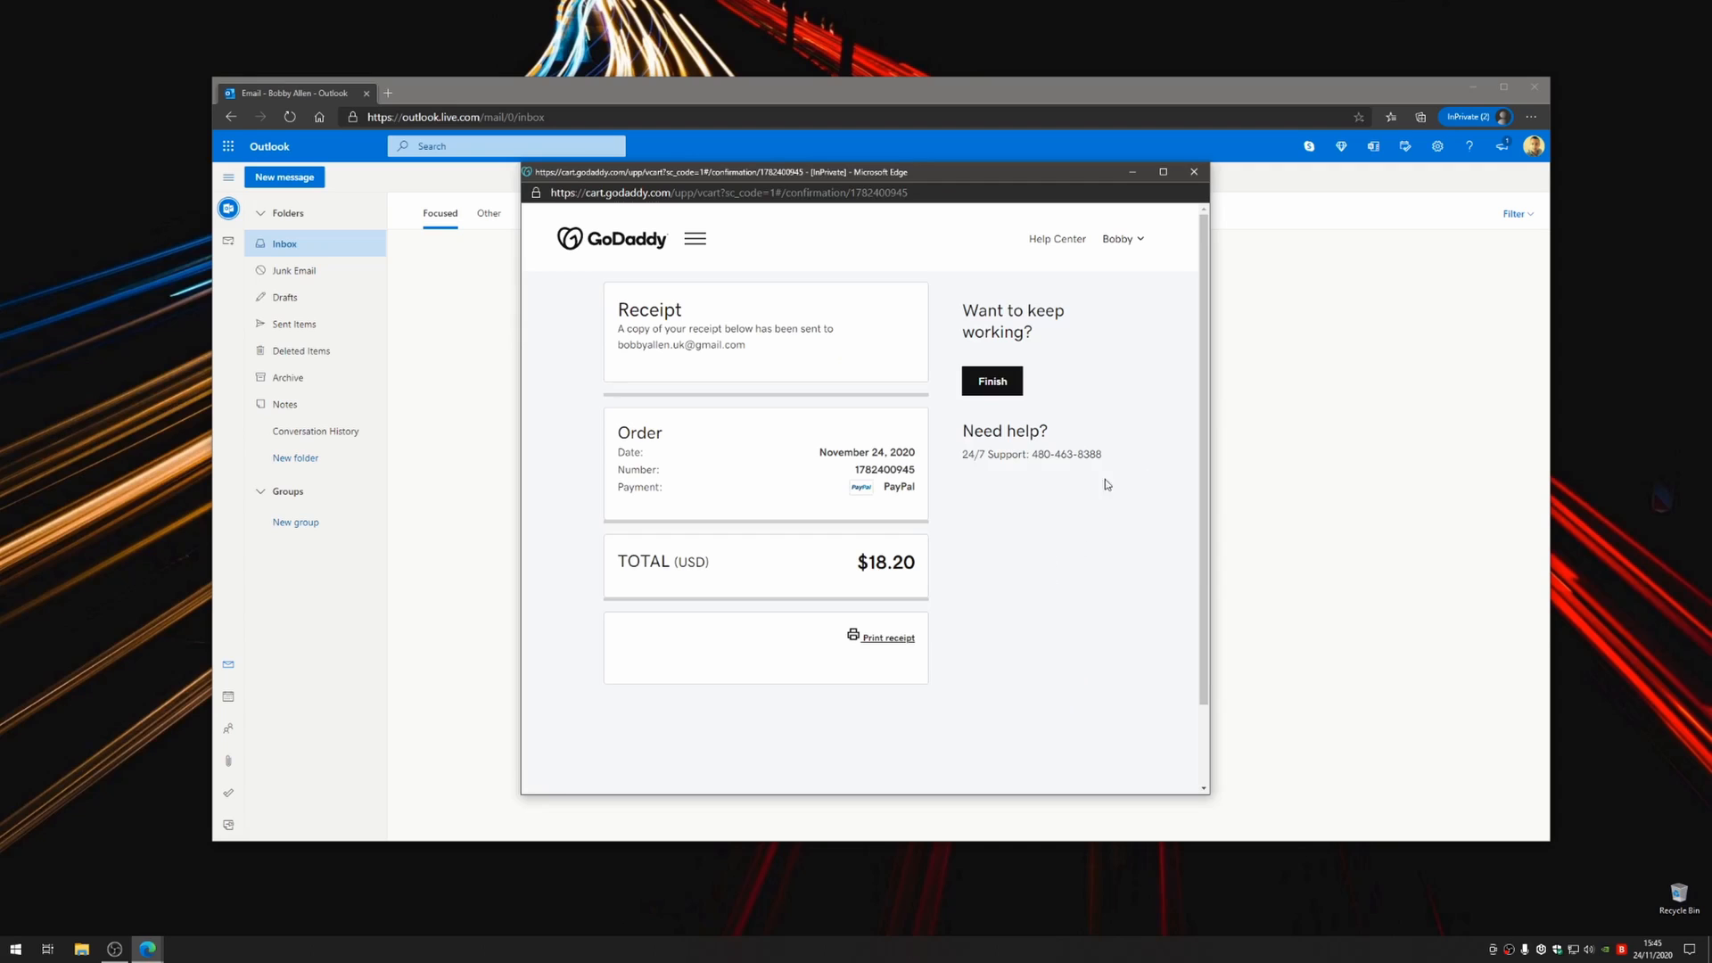
mouse_move(992, 381)
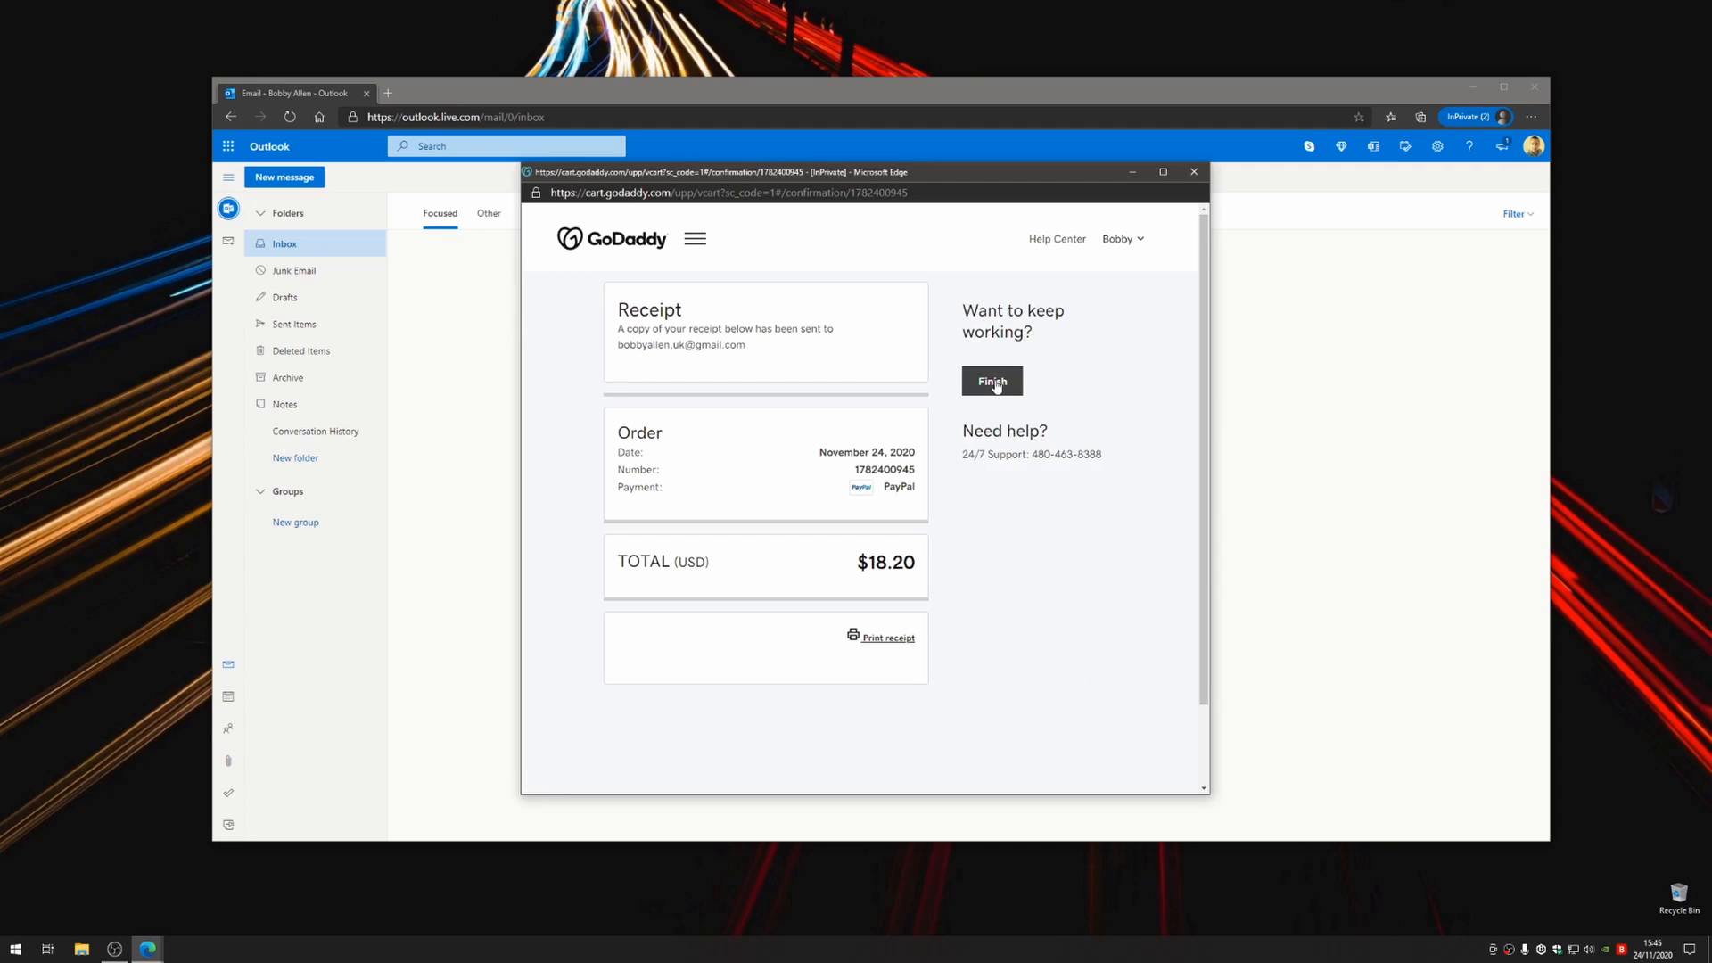
- Finish the order on the receipt page to launch Domain Connect for Outlook.com
left_click(990, 382)
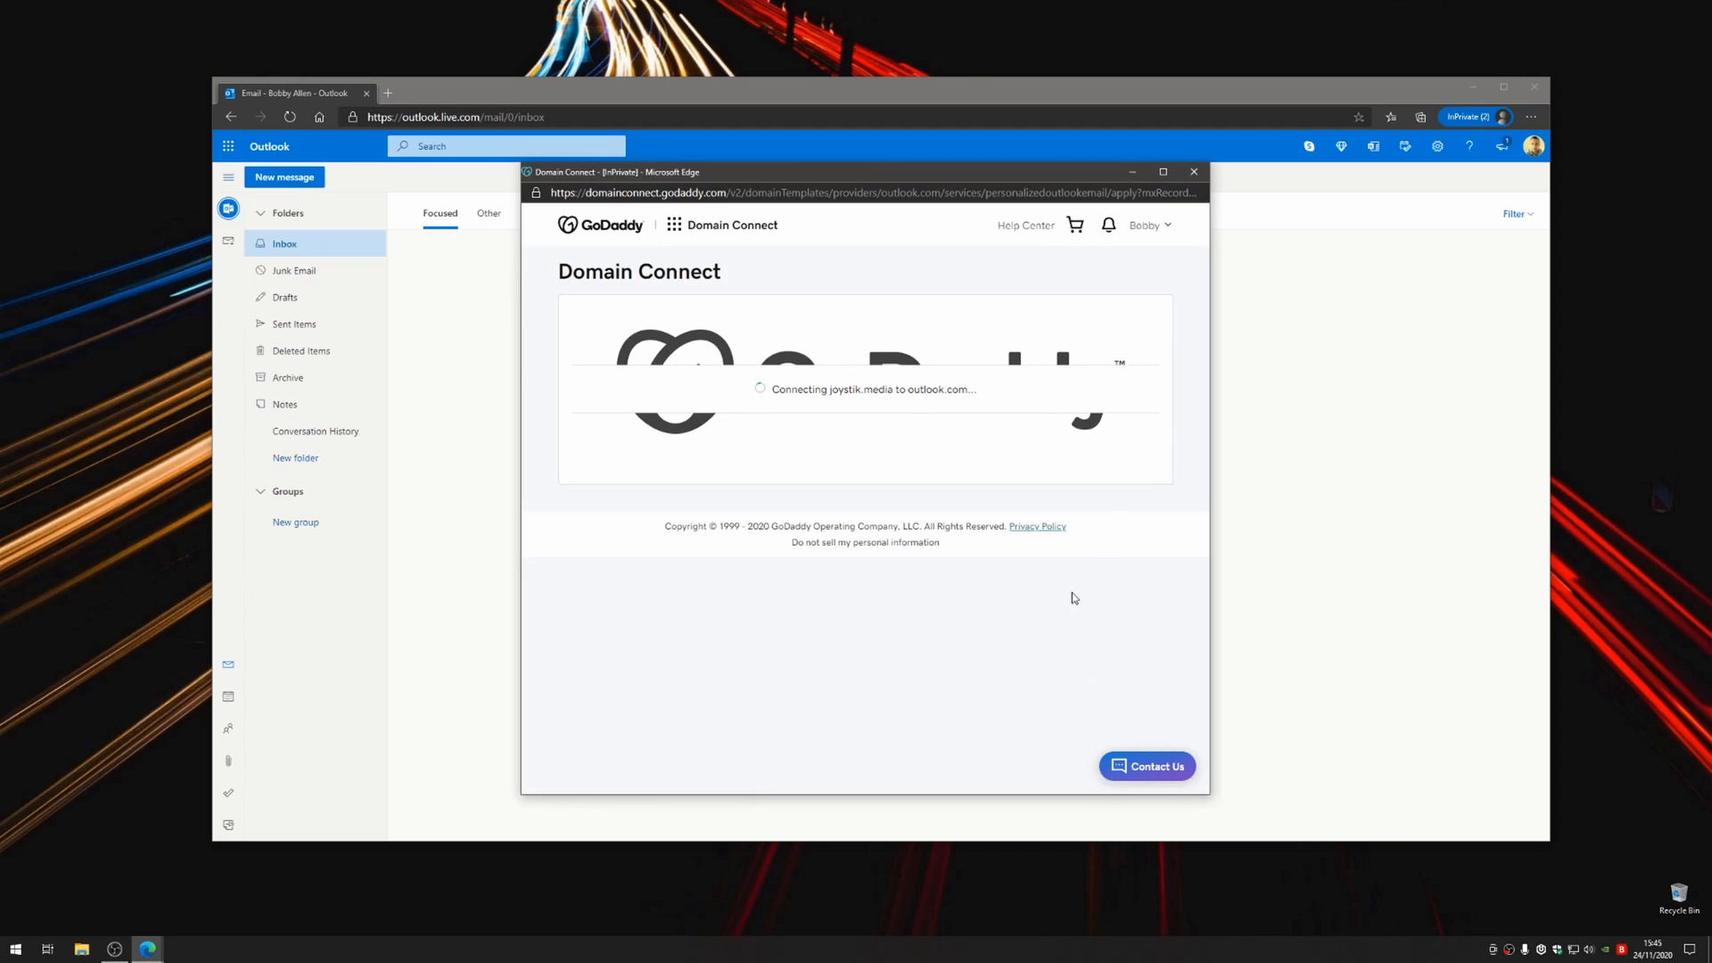
mouse_move(1072, 611)
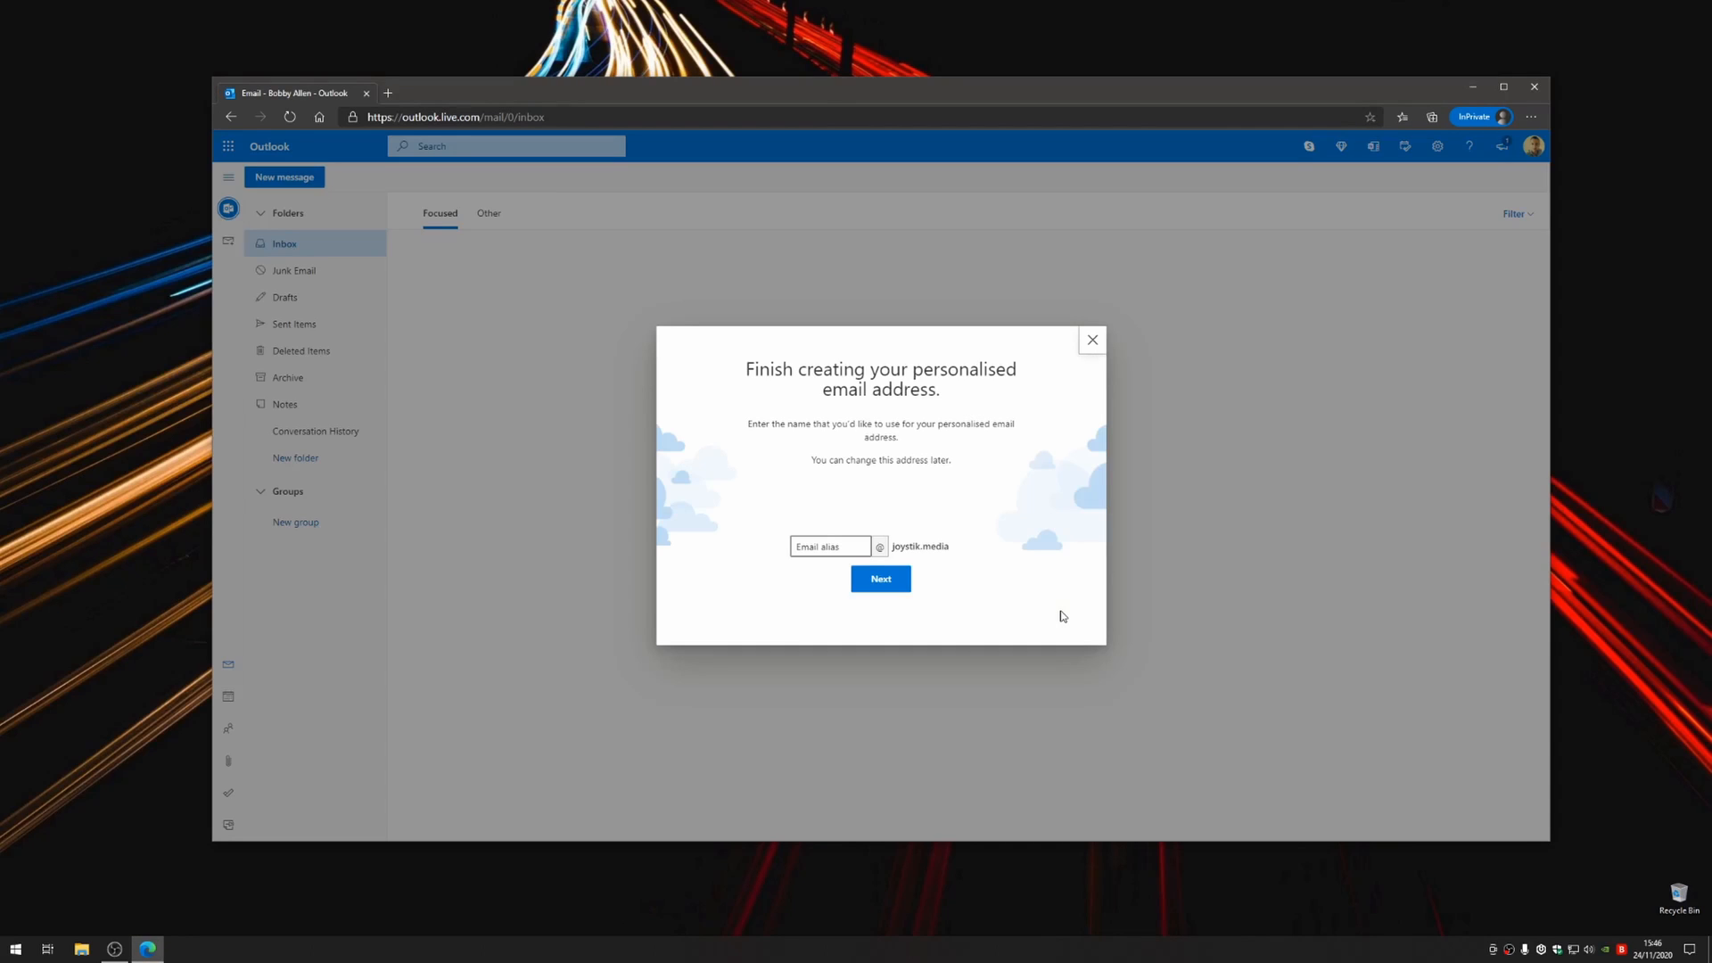
mouse_move(854, 478)
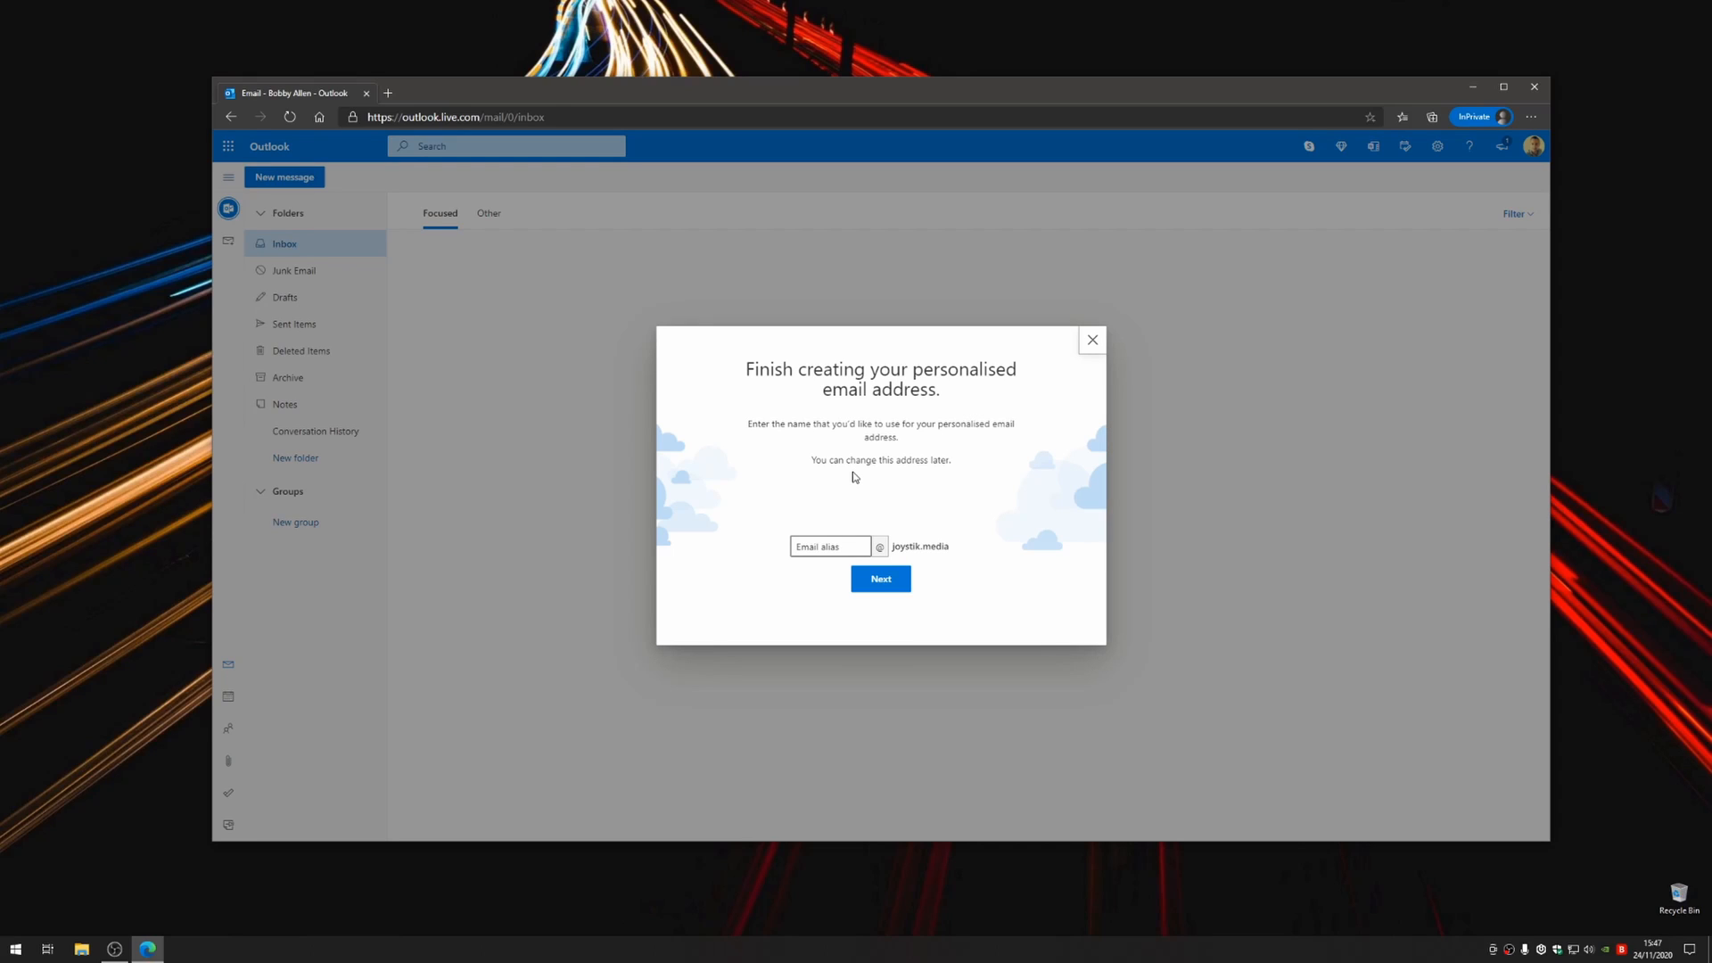
mouse_move(863, 503)
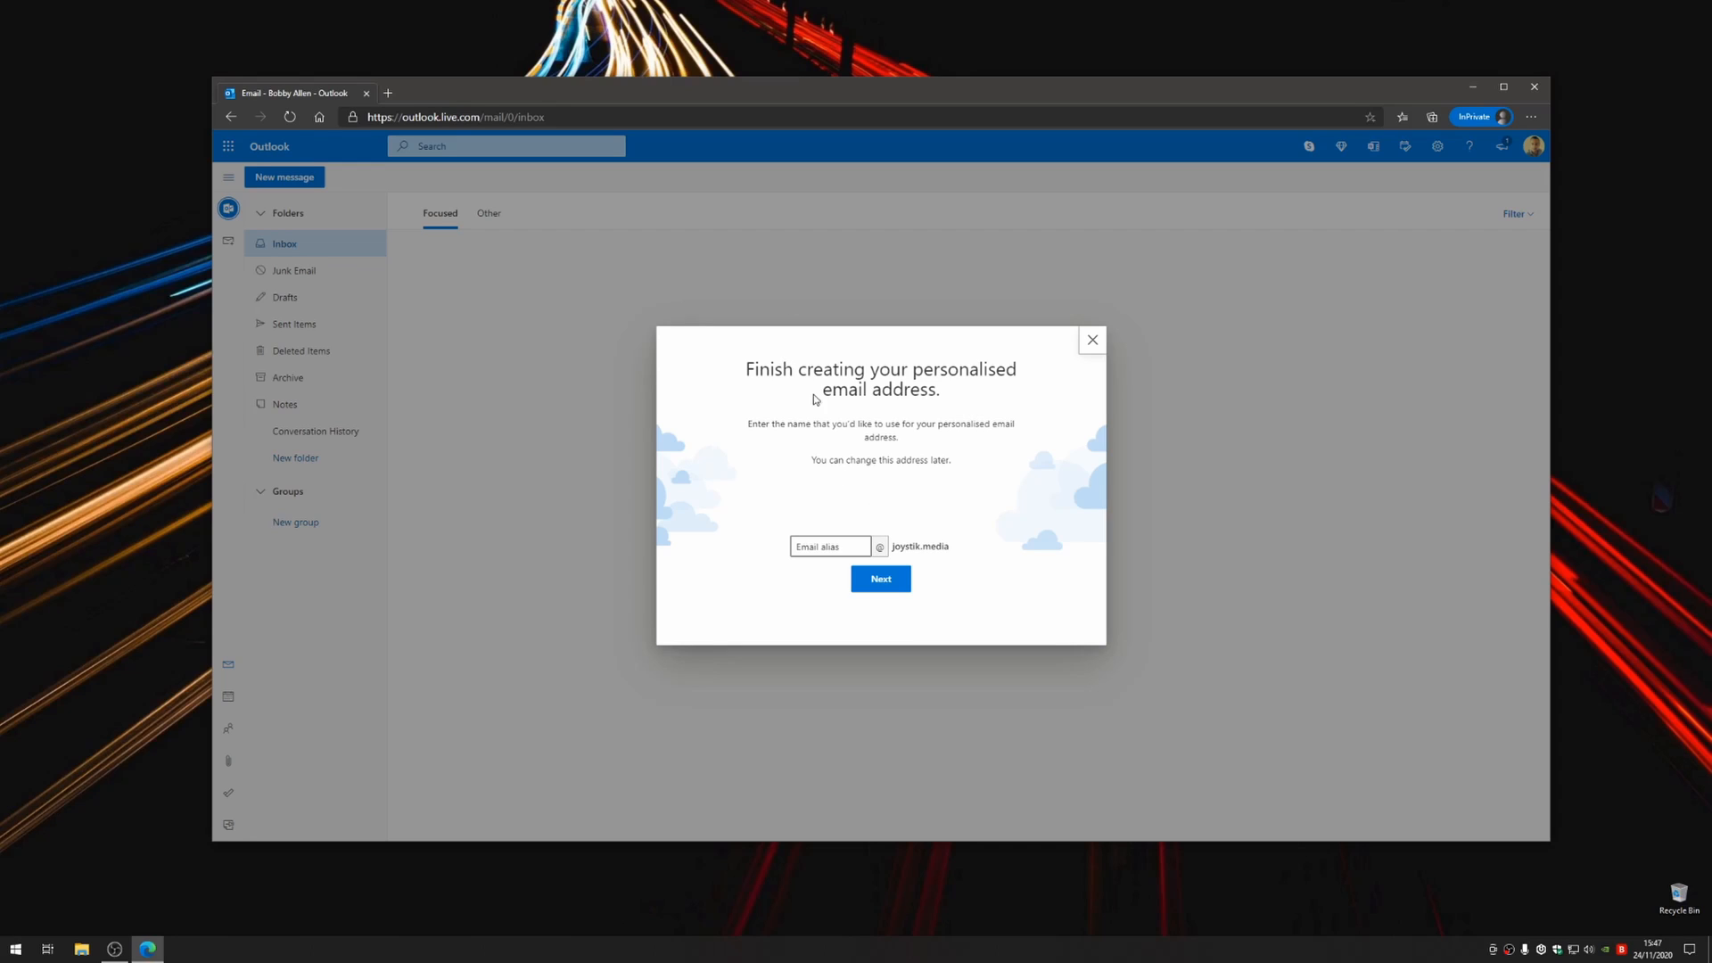
mouse_move(864, 382)
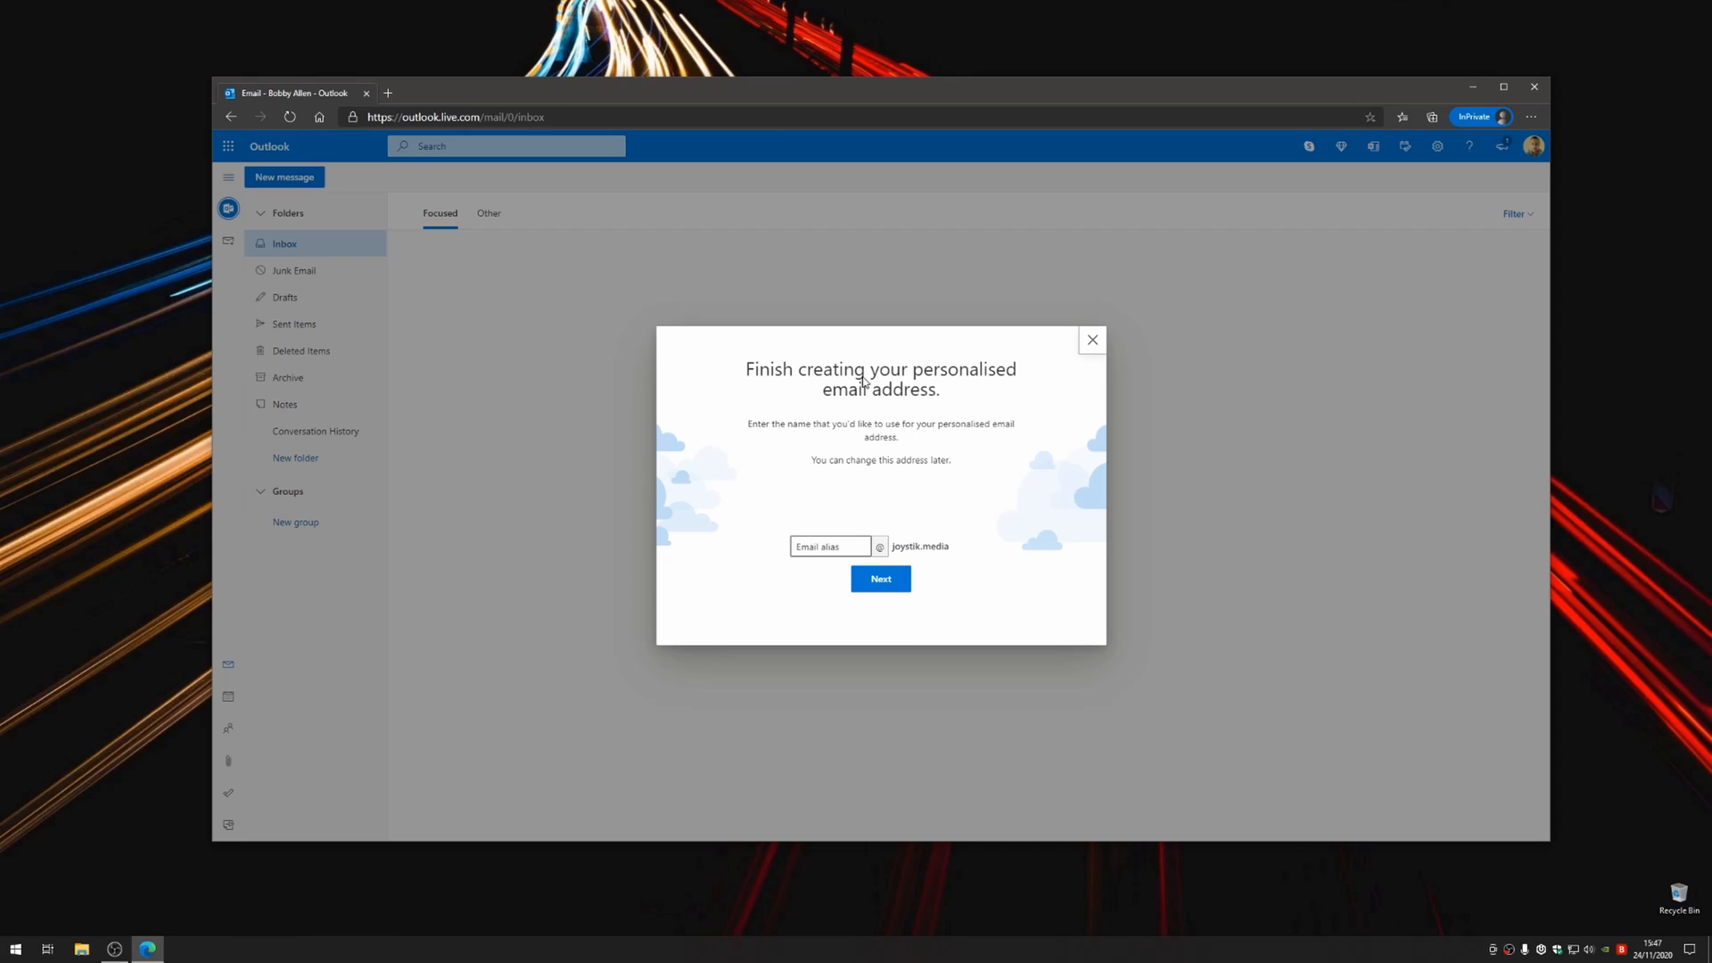
mouse_move(1397, 266)
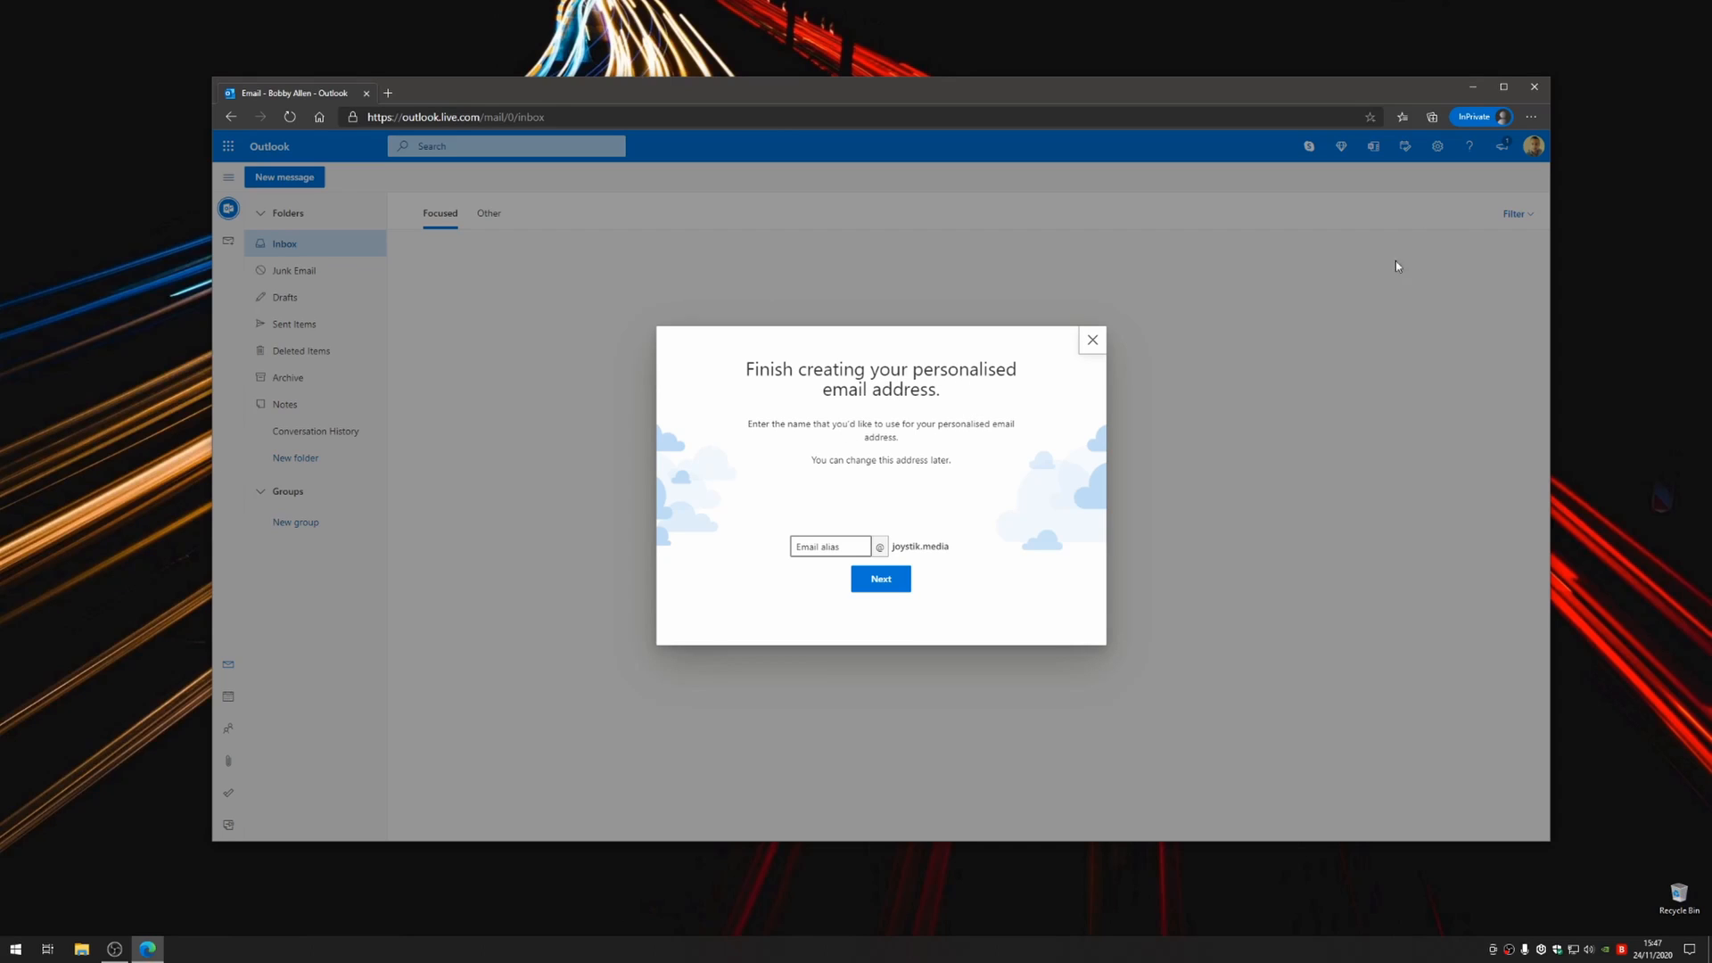
mouse_move(1205, 431)
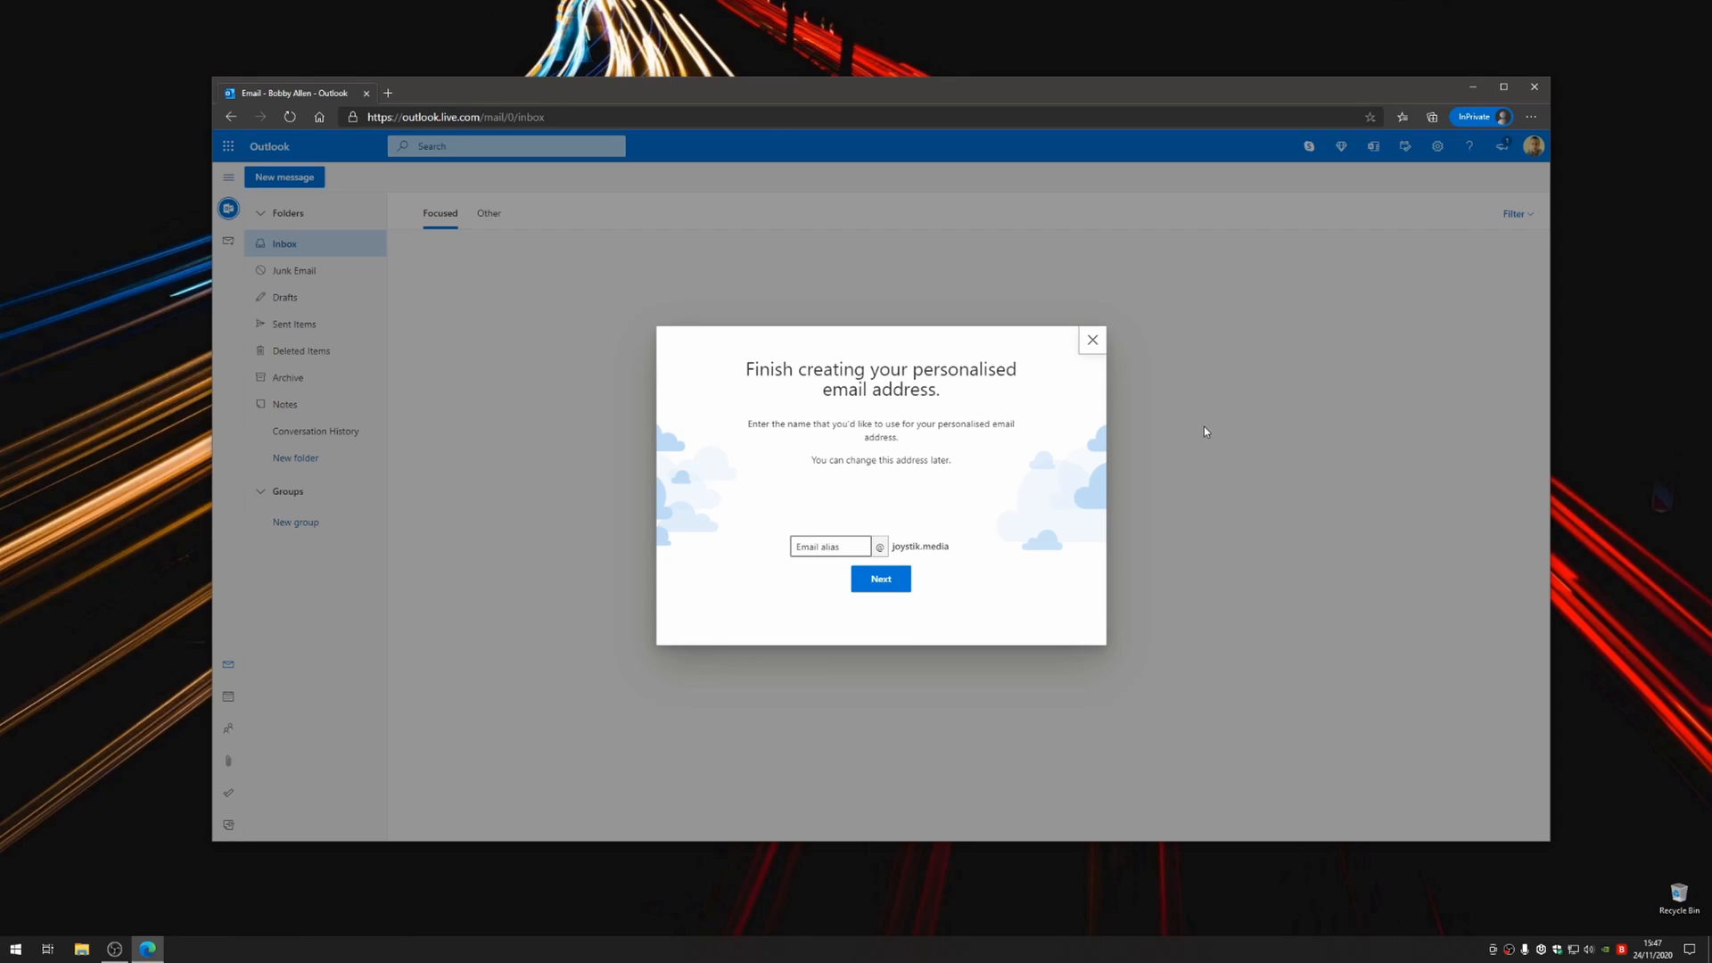
mouse_move(1199, 437)
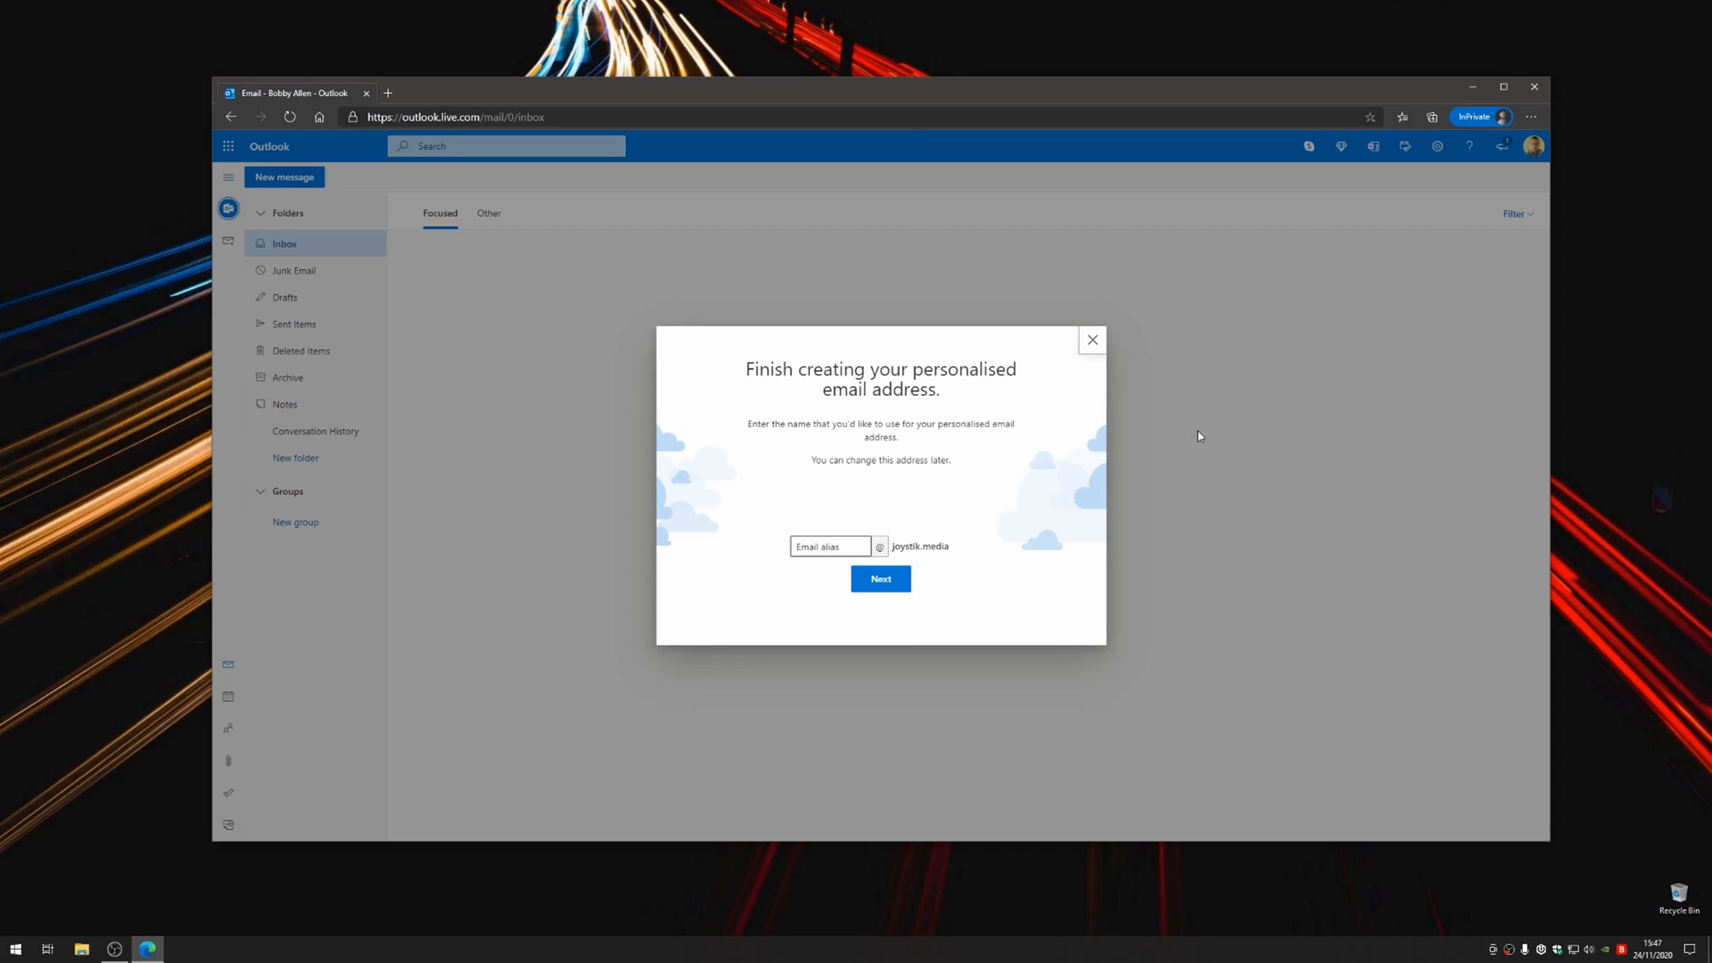
left_click(829, 546)
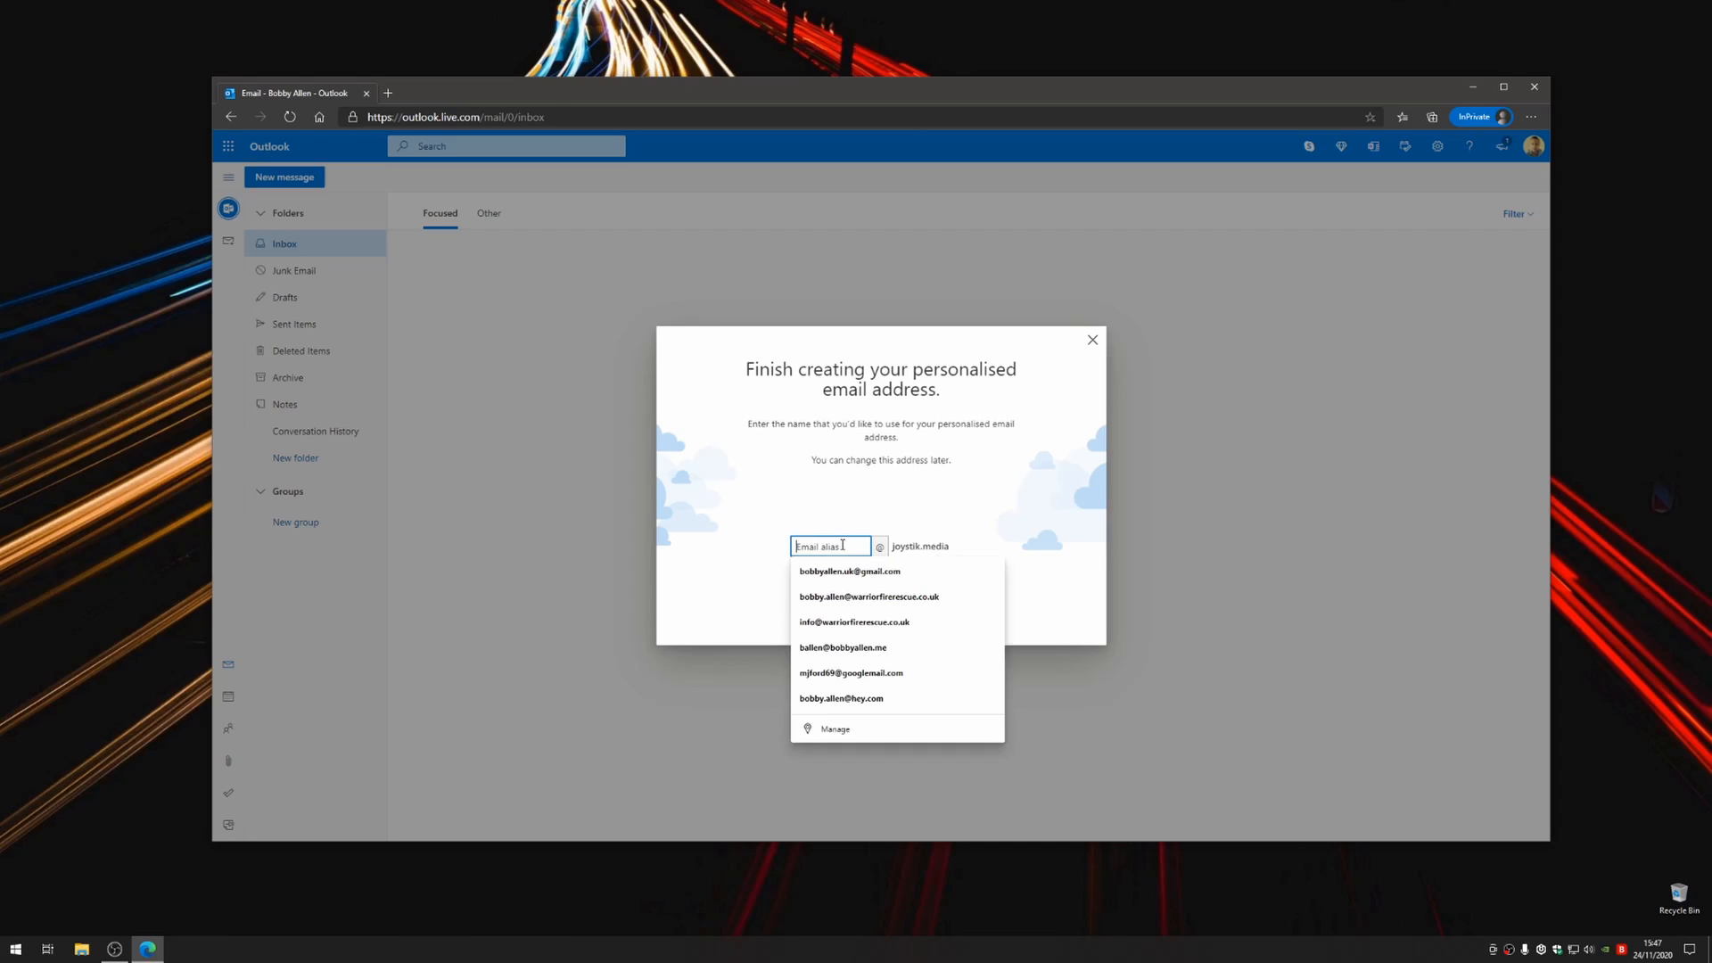
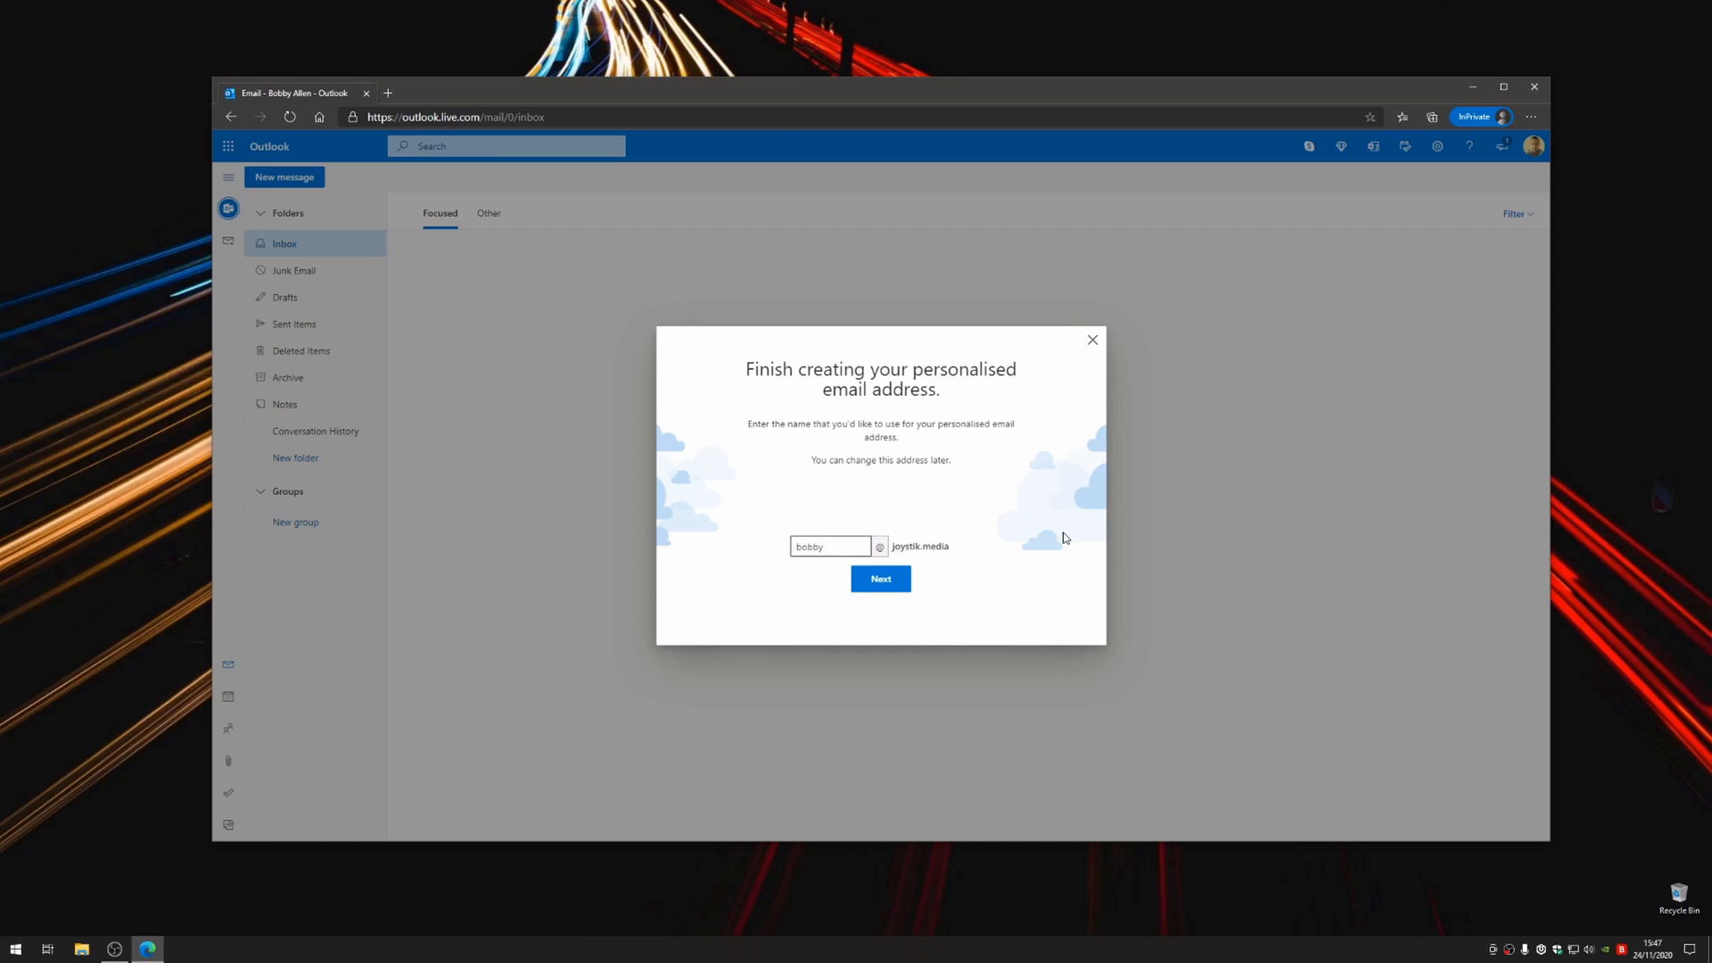
mouse_move(944, 591)
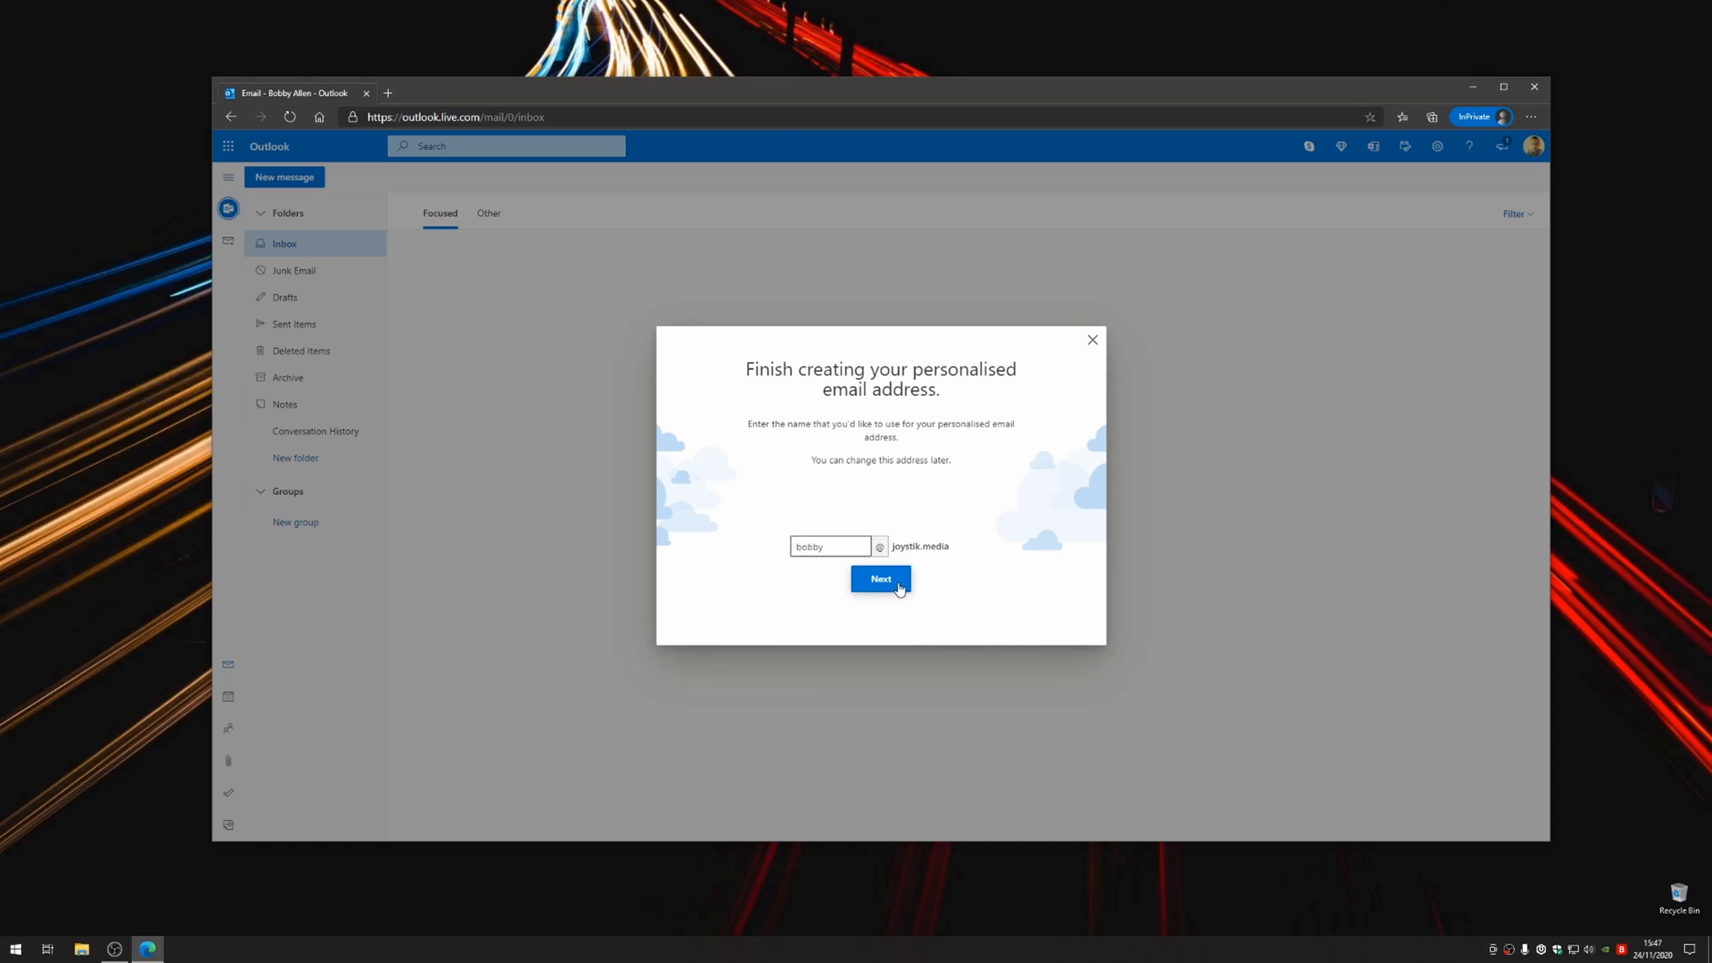
left_click(879, 578)
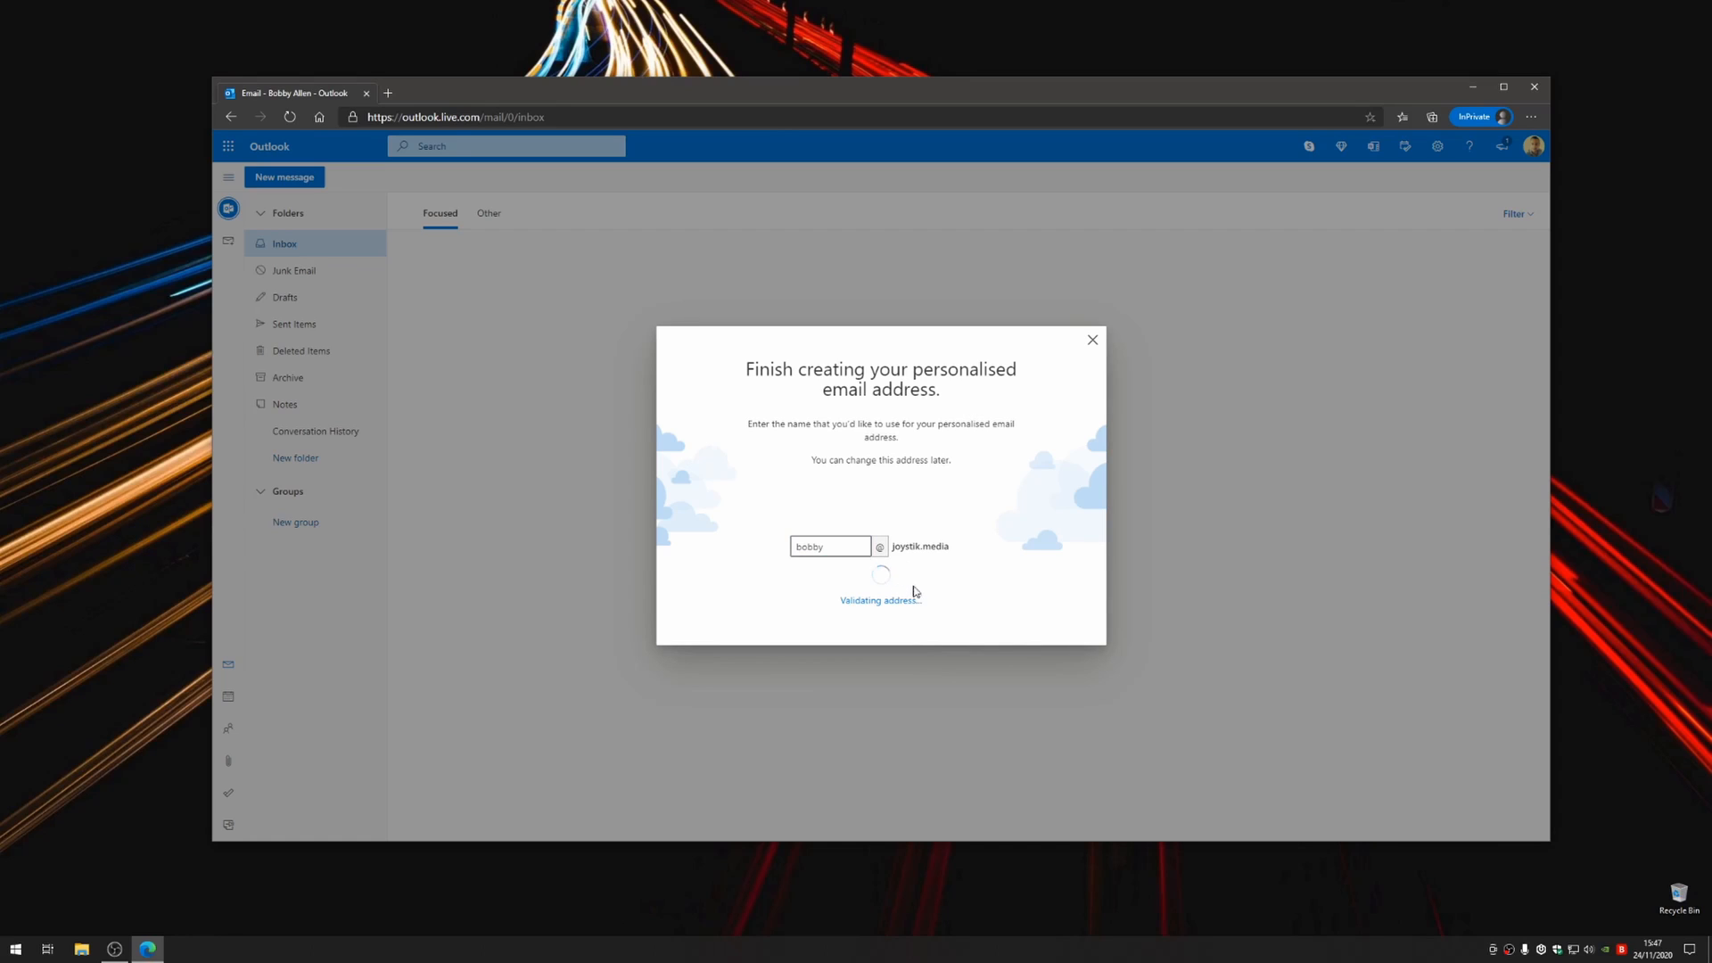
mouse_move(796, 465)
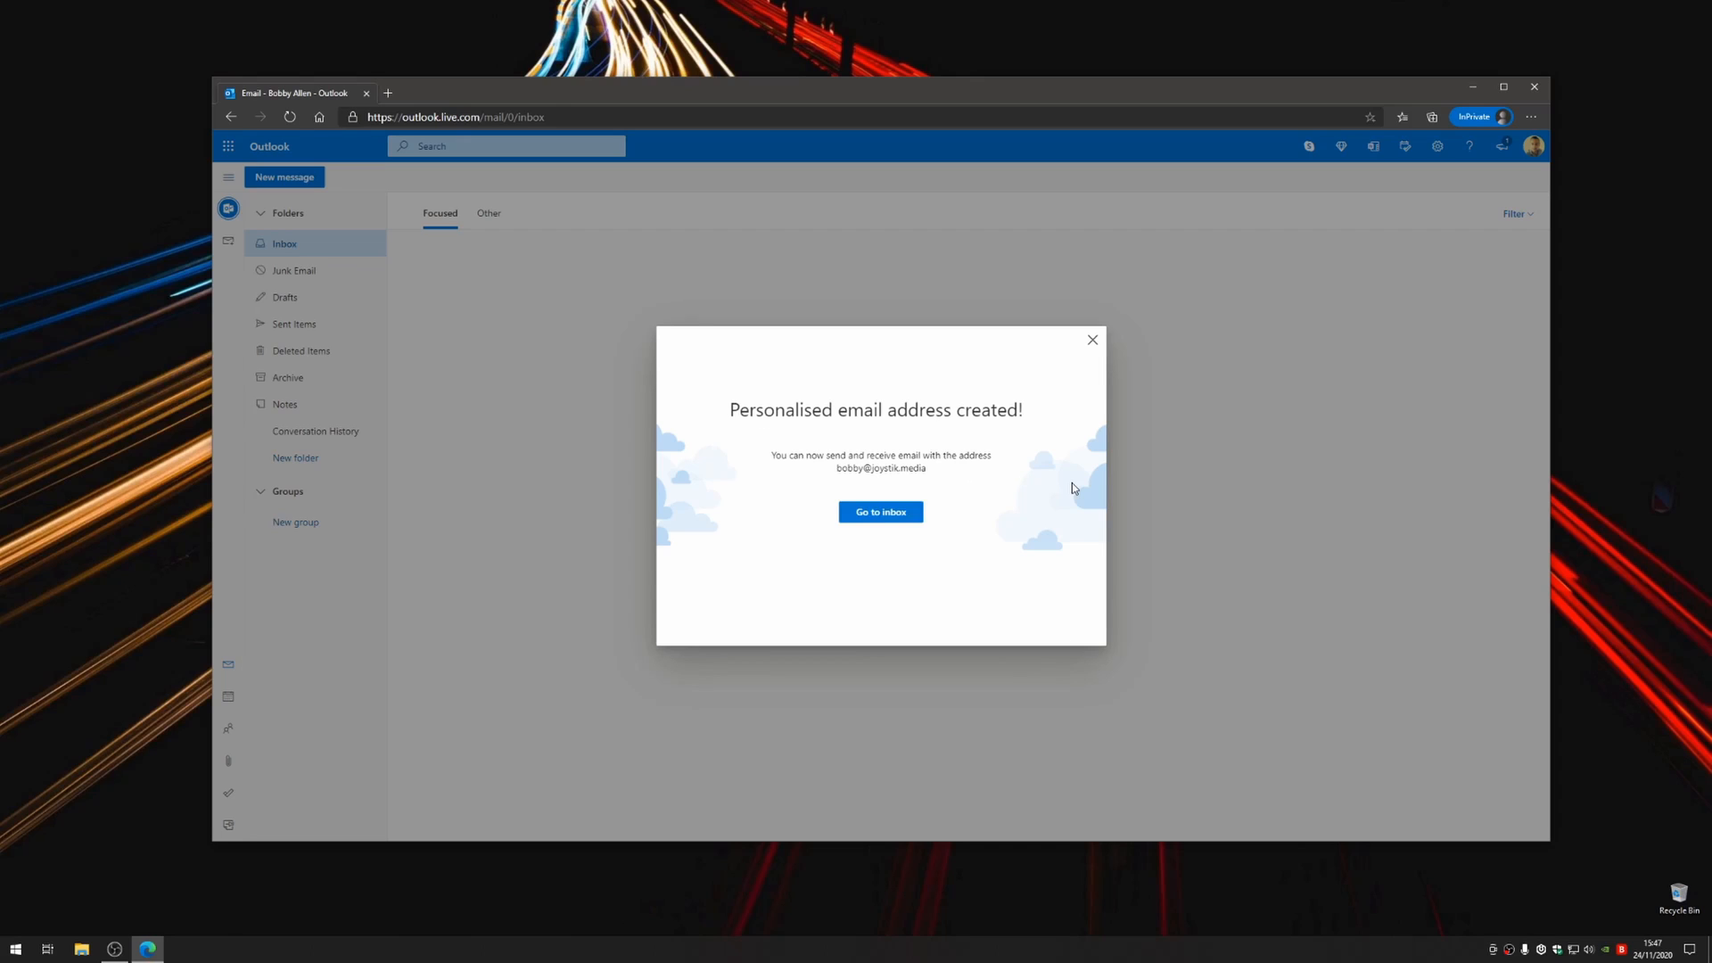
mouse_move(997, 524)
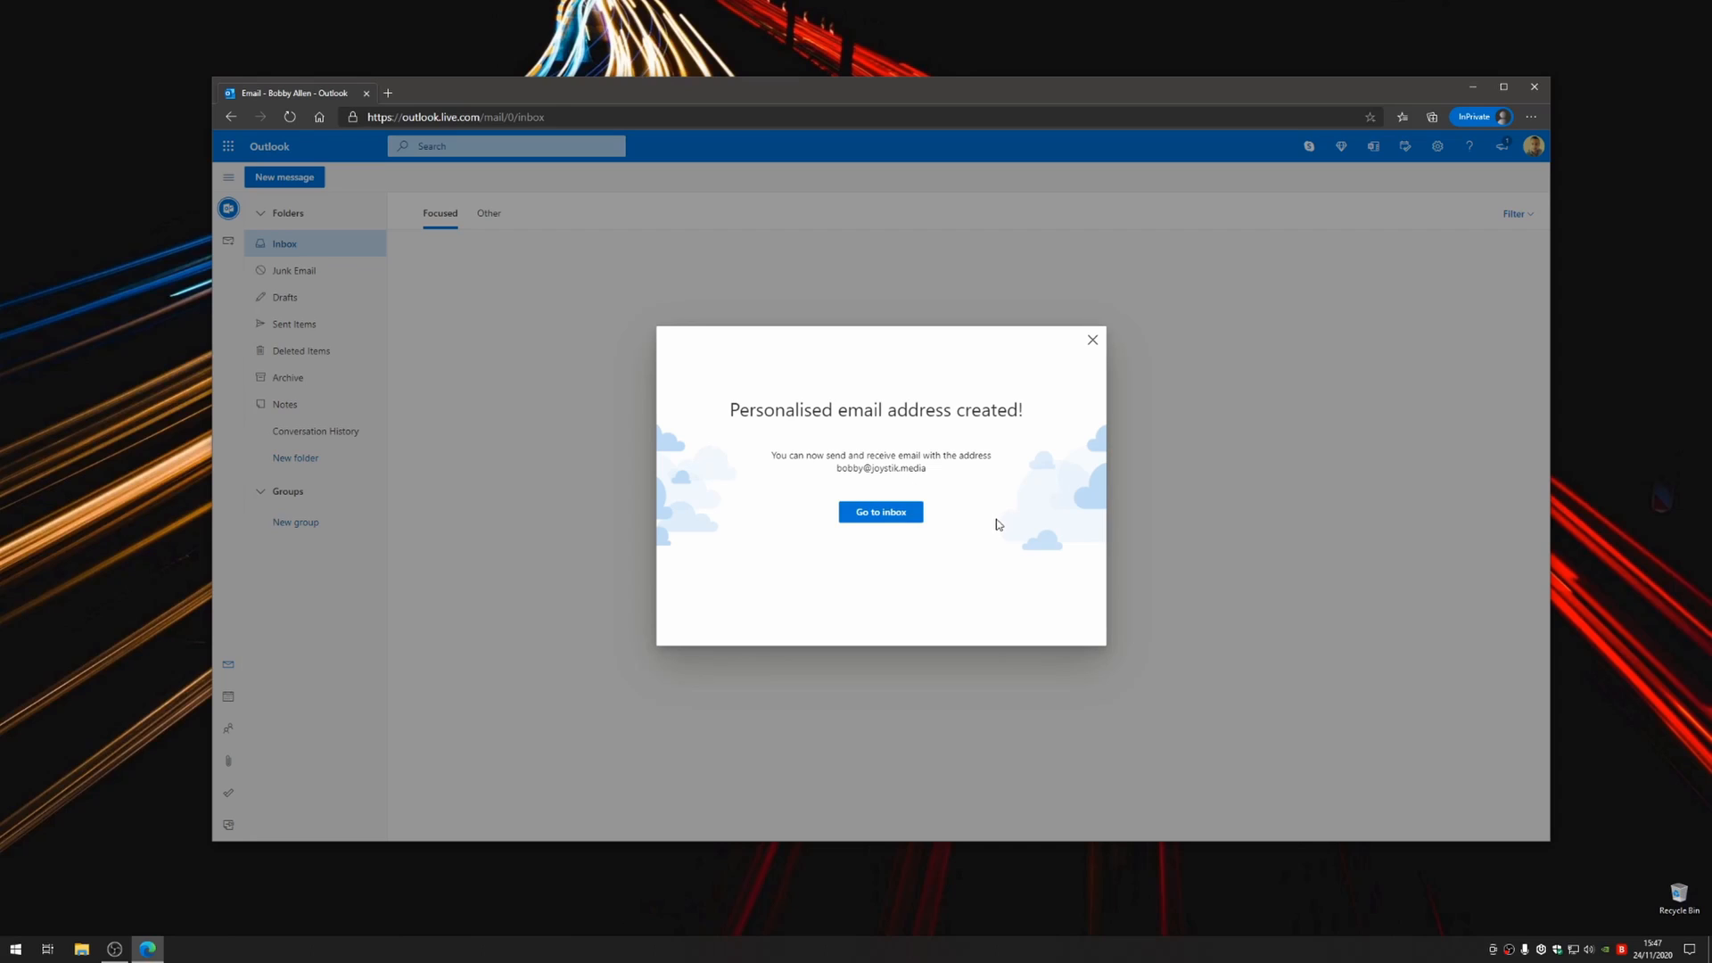
mouse_move(933, 549)
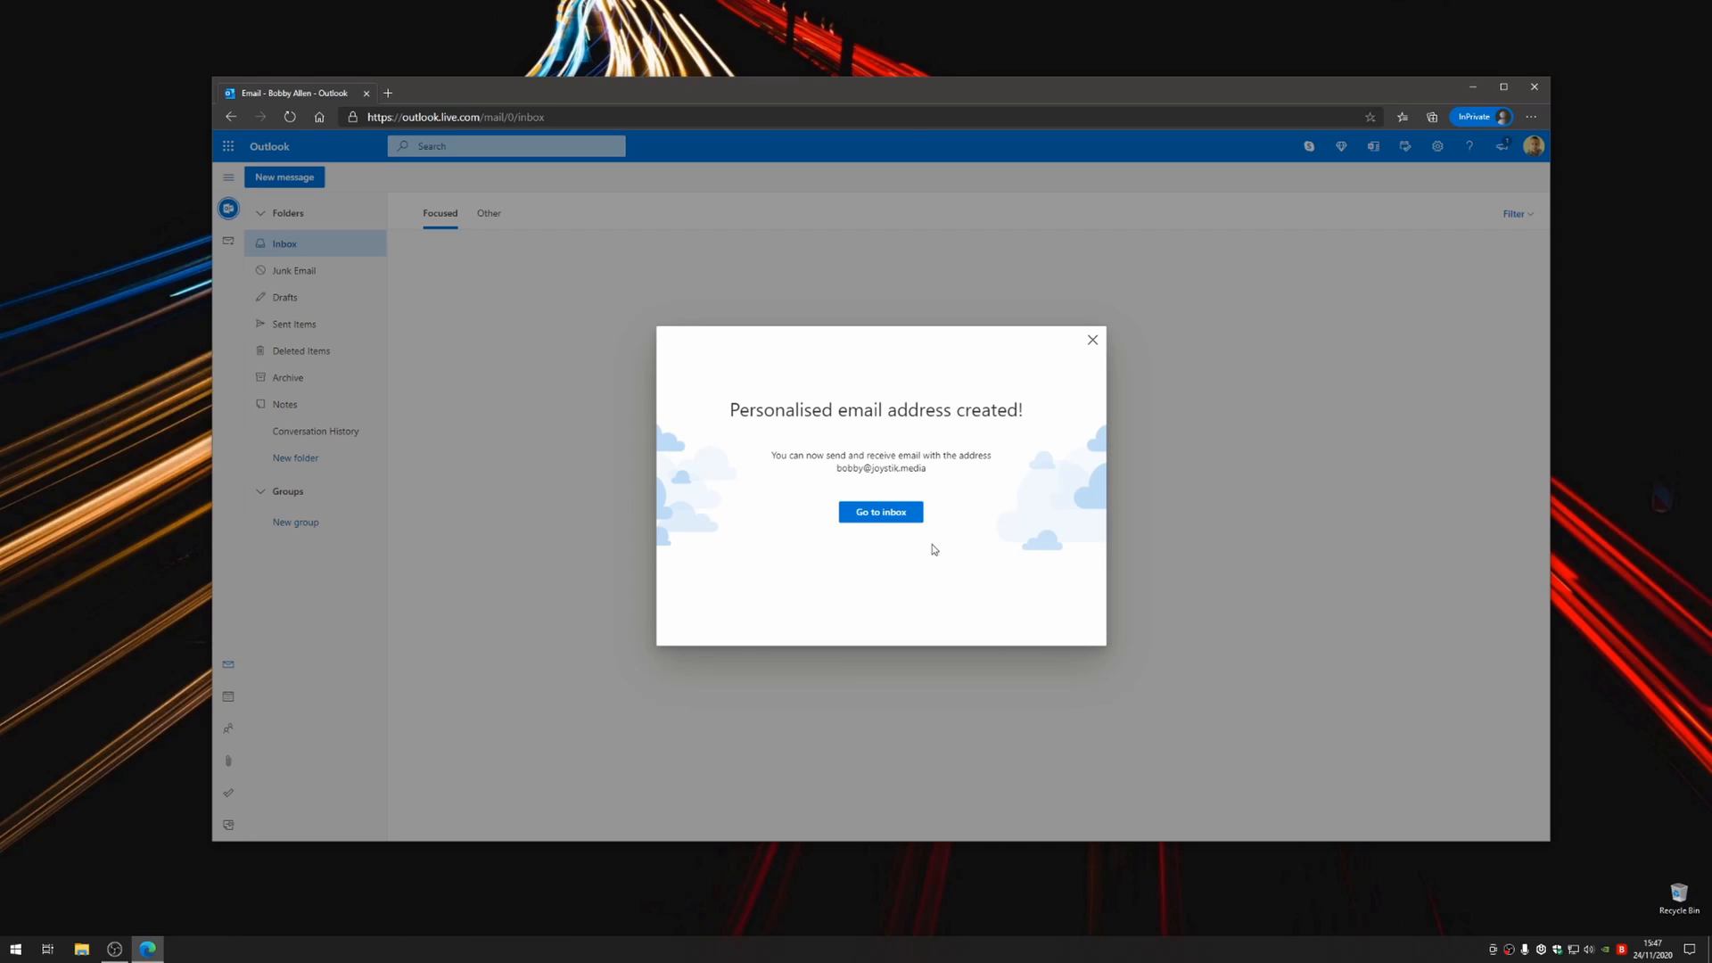
mouse_move(953, 507)
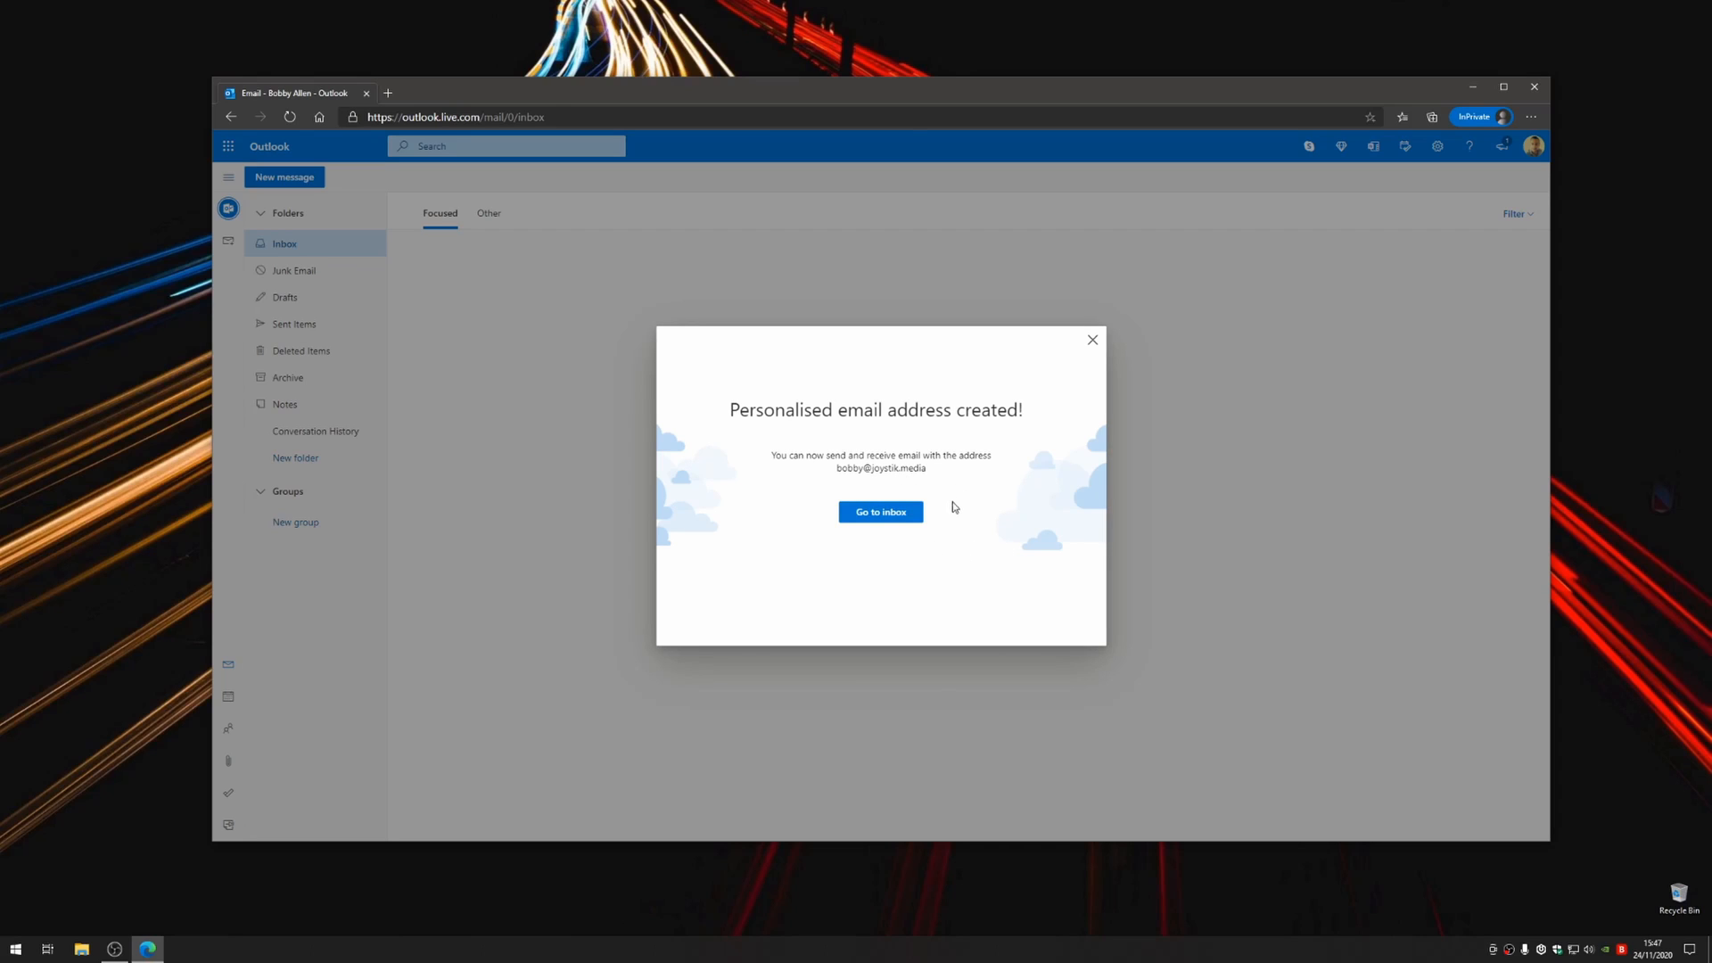
mouse_move(990, 542)
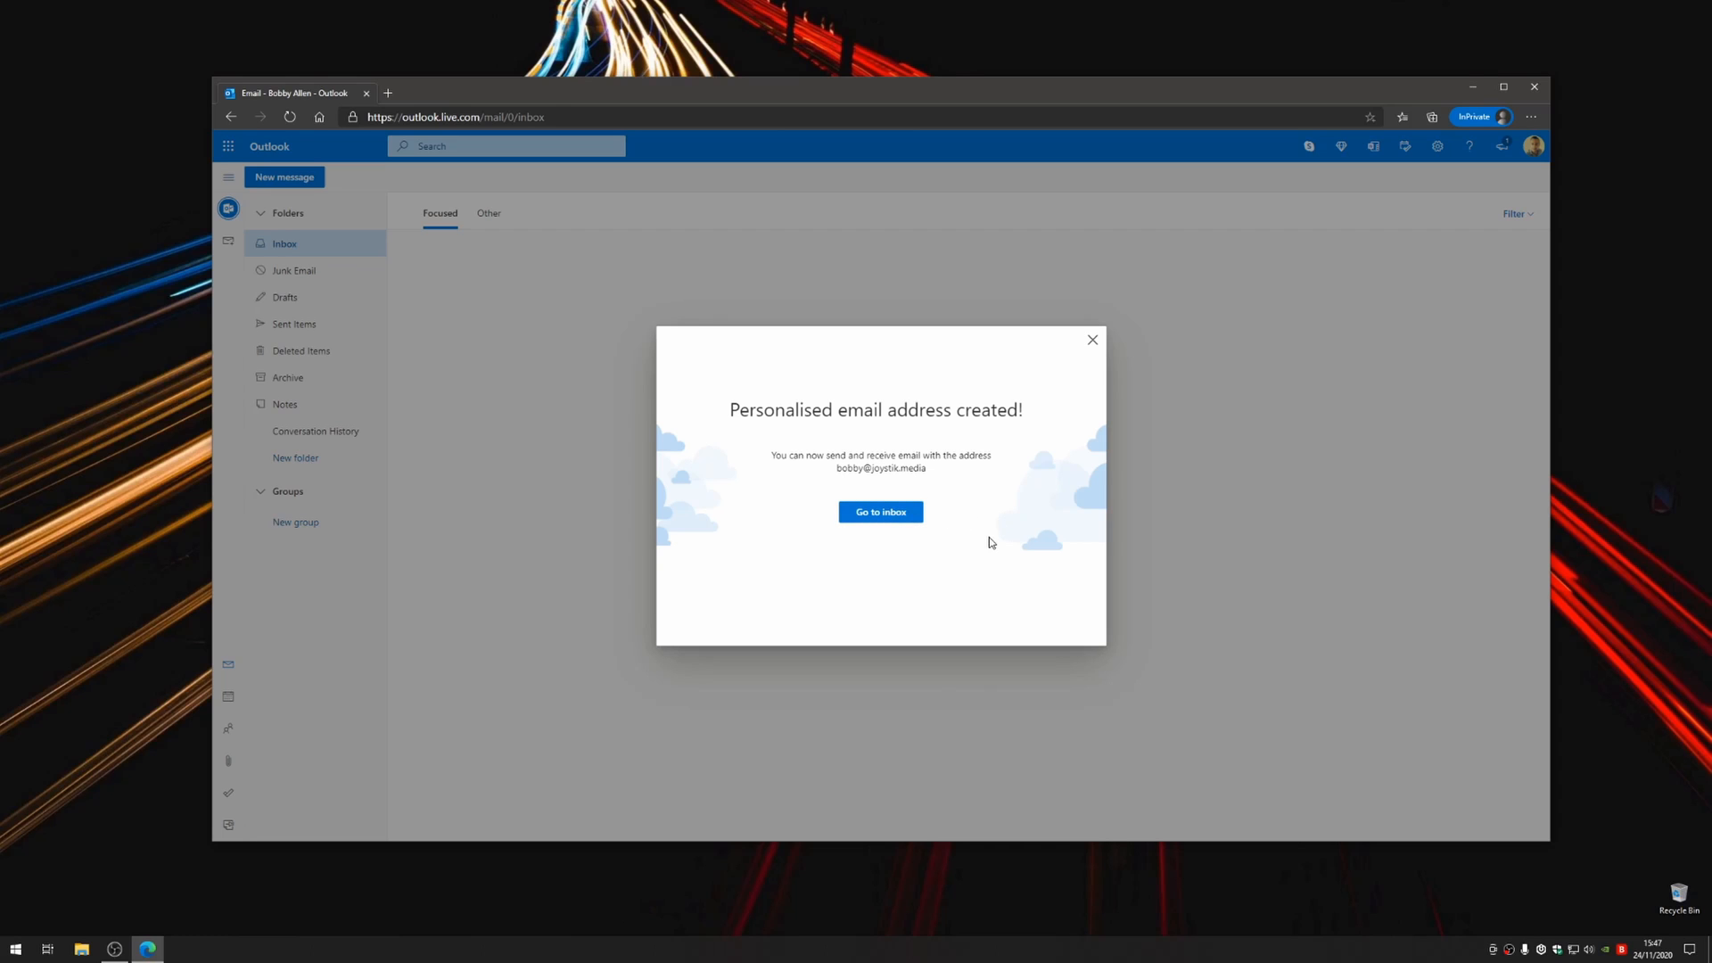